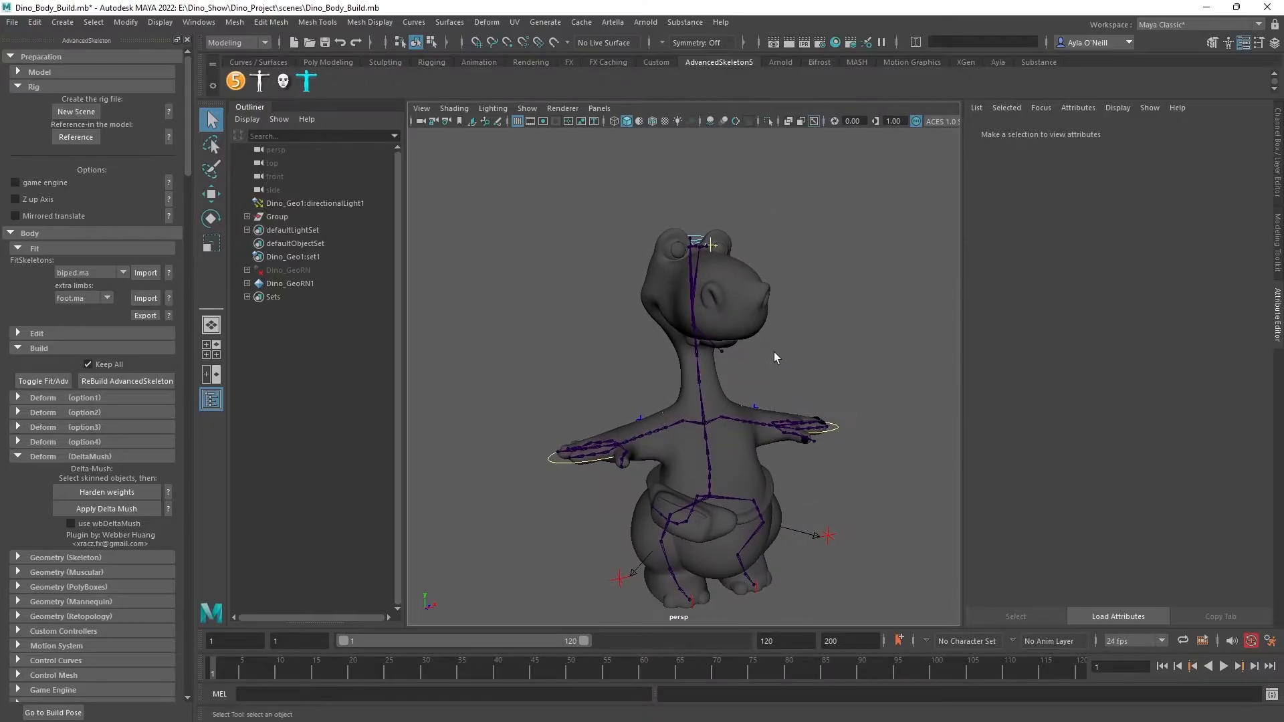
Orbit and zoom around the wireframe dino to inspect the chest and shoulder controllers.
{"action": "left_click_drag", "start_coordinate": [776, 358], "coordinate": [814, 358]}
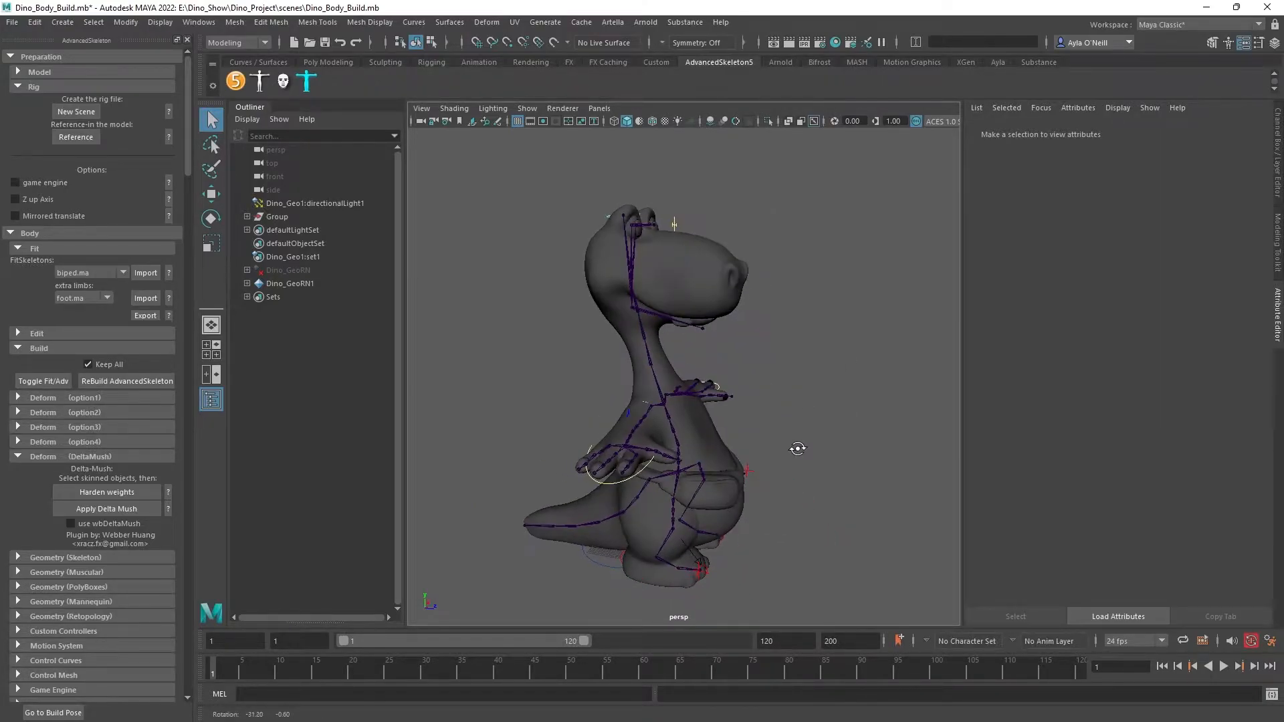
{"action": "left_click_drag", "start_coordinate": [795, 449], "coordinate": [762, 375]}
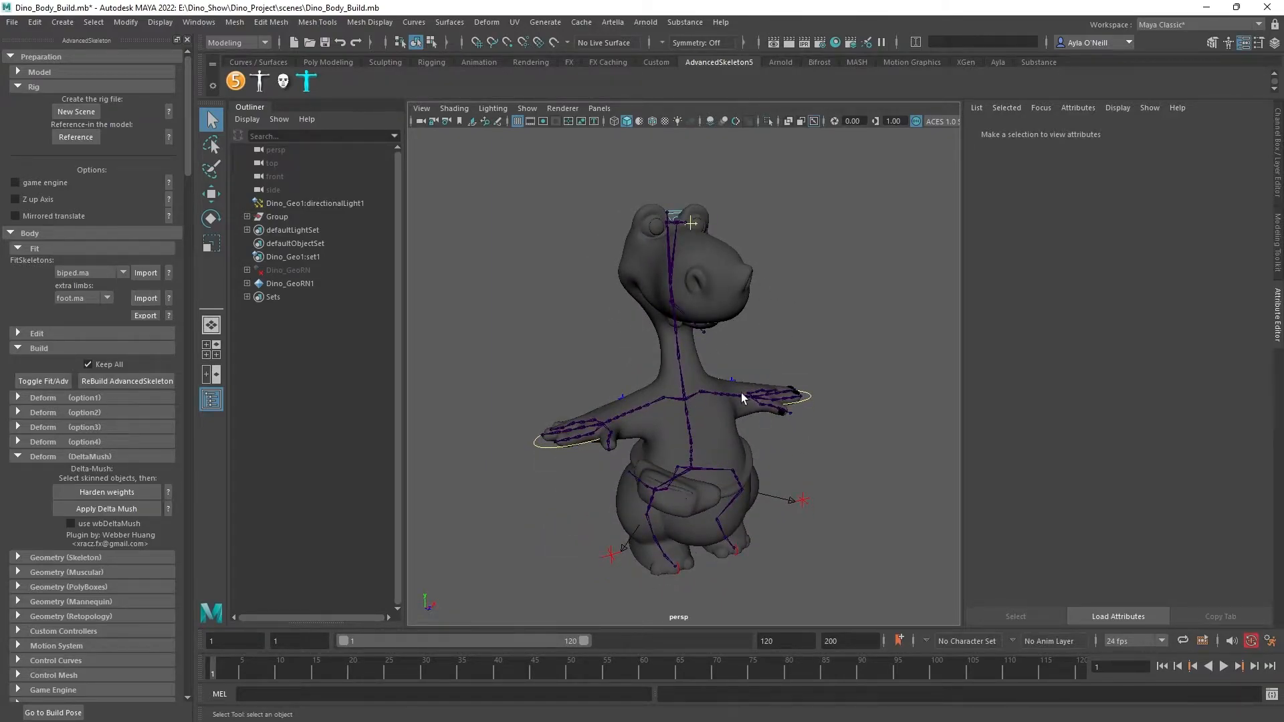
{"action": "left_click_drag", "start_coordinate": [741, 399], "coordinate": [674, 503]}
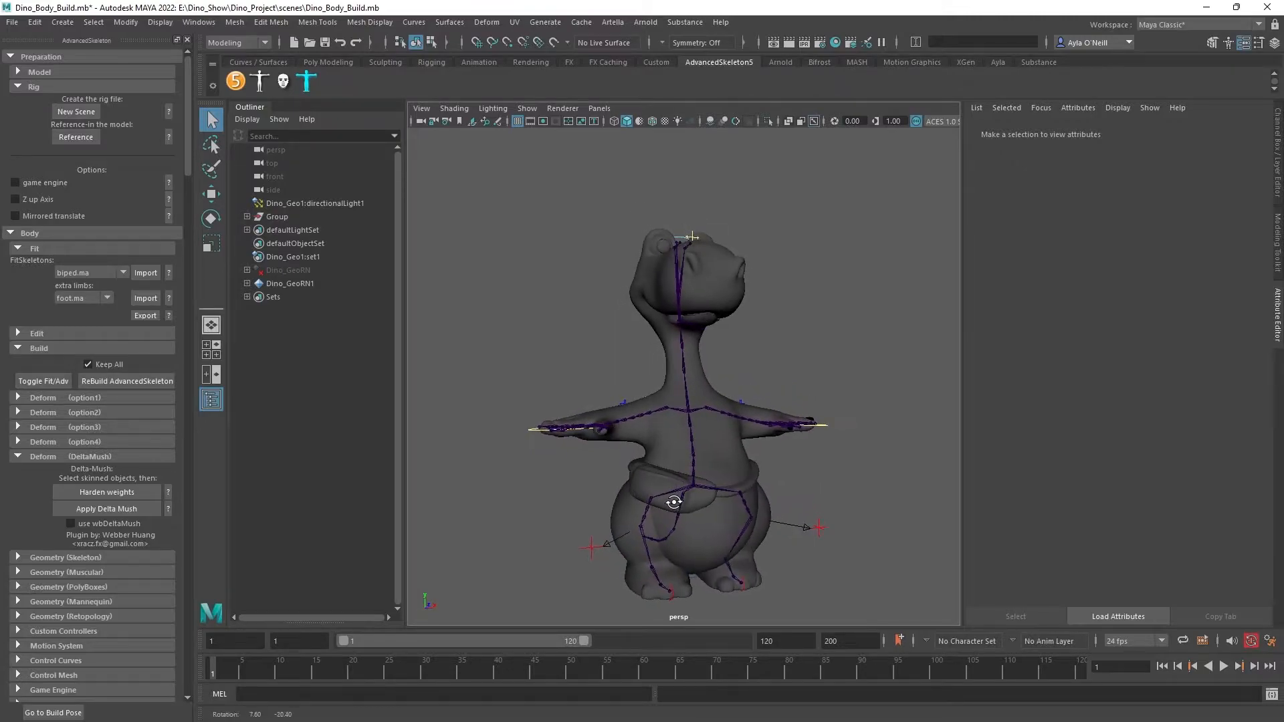
{"action": "left_click_drag", "start_coordinate": [675, 503], "coordinate": [781, 515]}
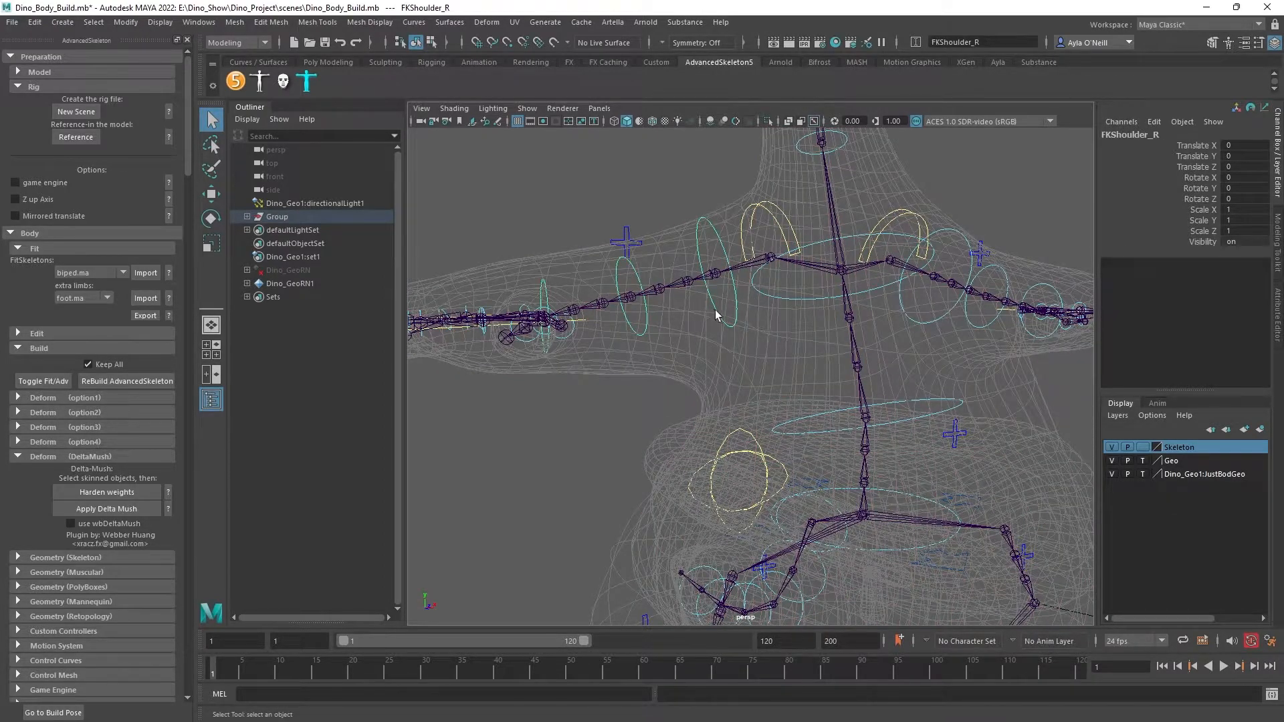
{"action": "left_click_drag", "start_coordinate": [716, 315], "coordinate": [891, 387]}
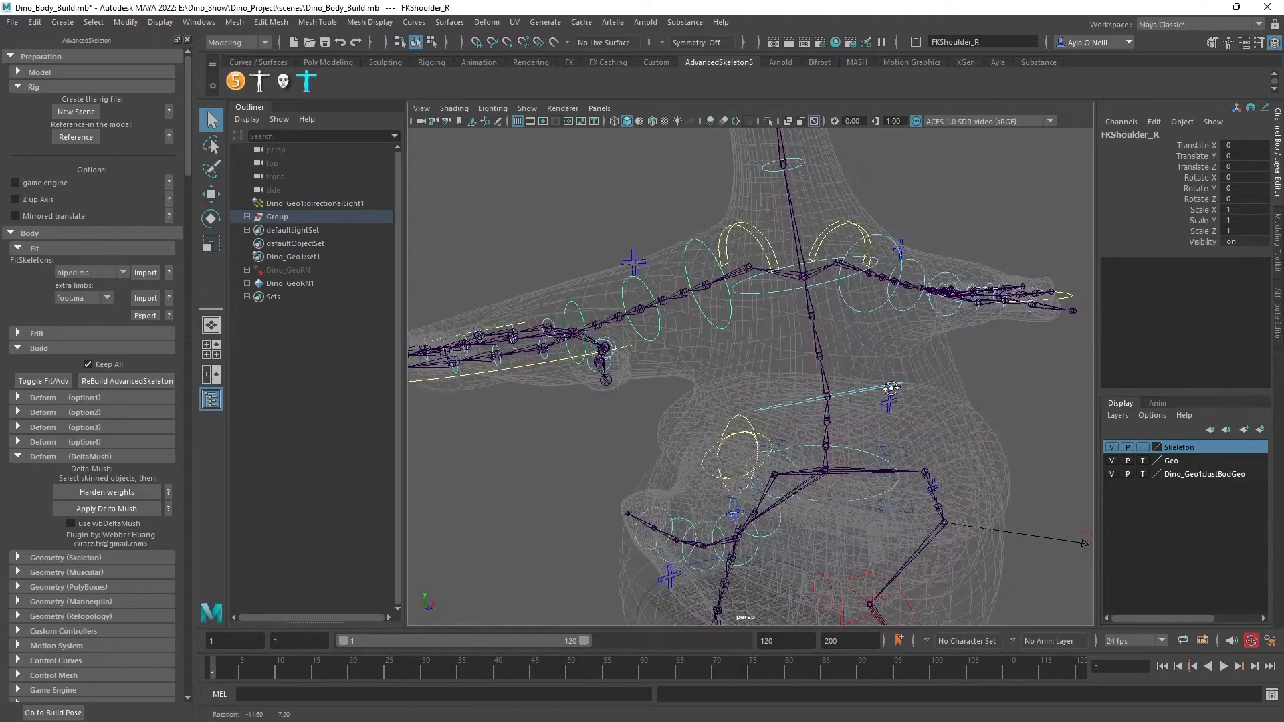
{"action": "left_click_drag", "start_coordinate": [891, 387], "coordinate": [830, 305]}
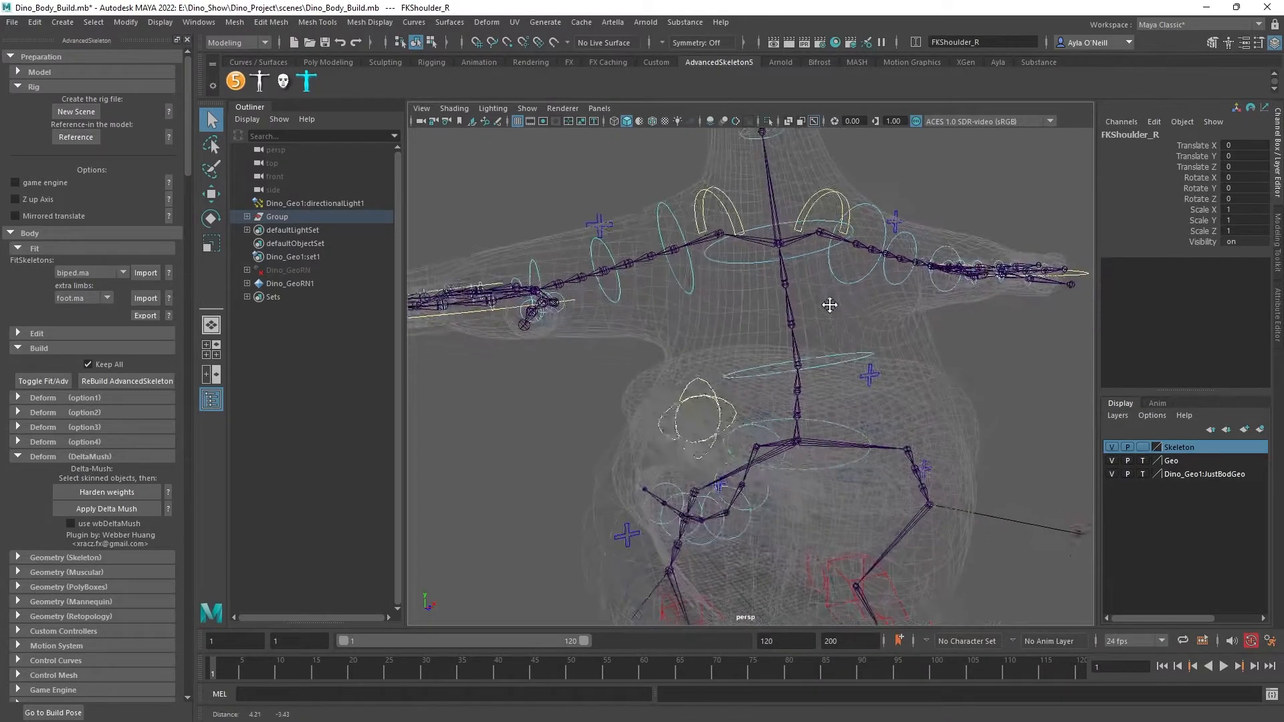
{"action": "left_click_drag", "start_coordinate": [829, 306], "coordinate": [854, 440]}
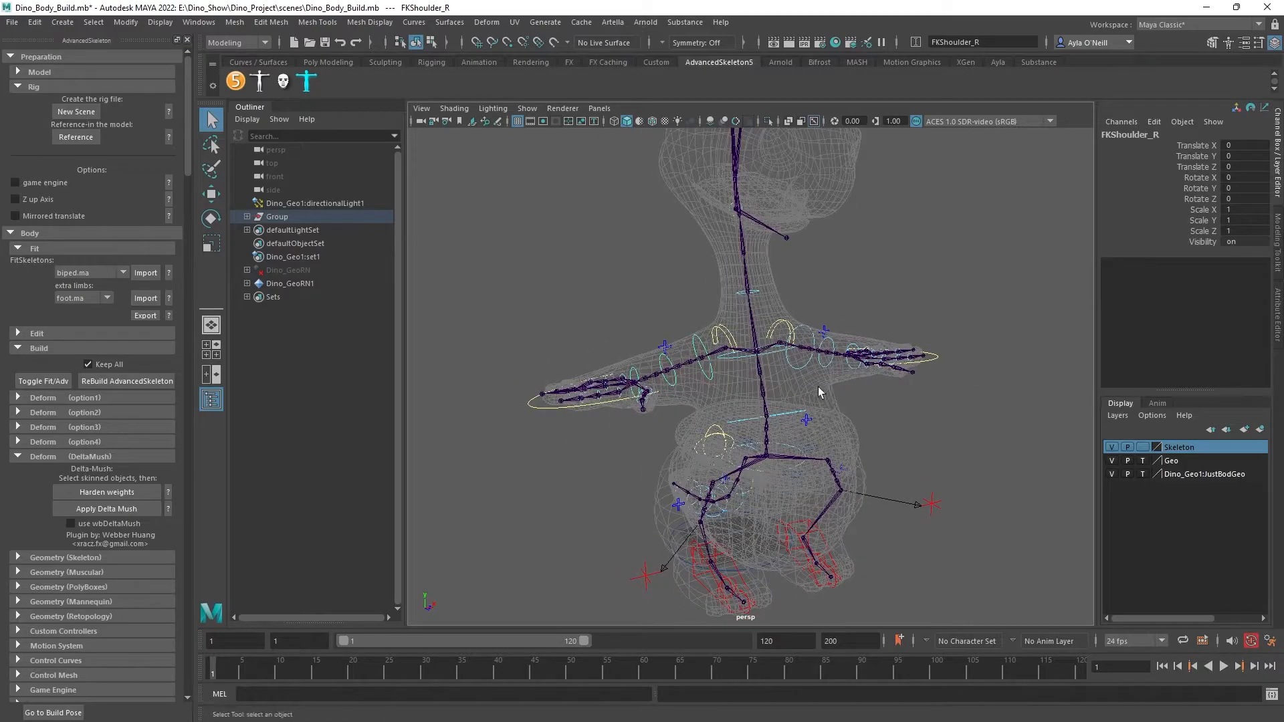
{"action": "mouse_move", "coordinate": [847, 387]}
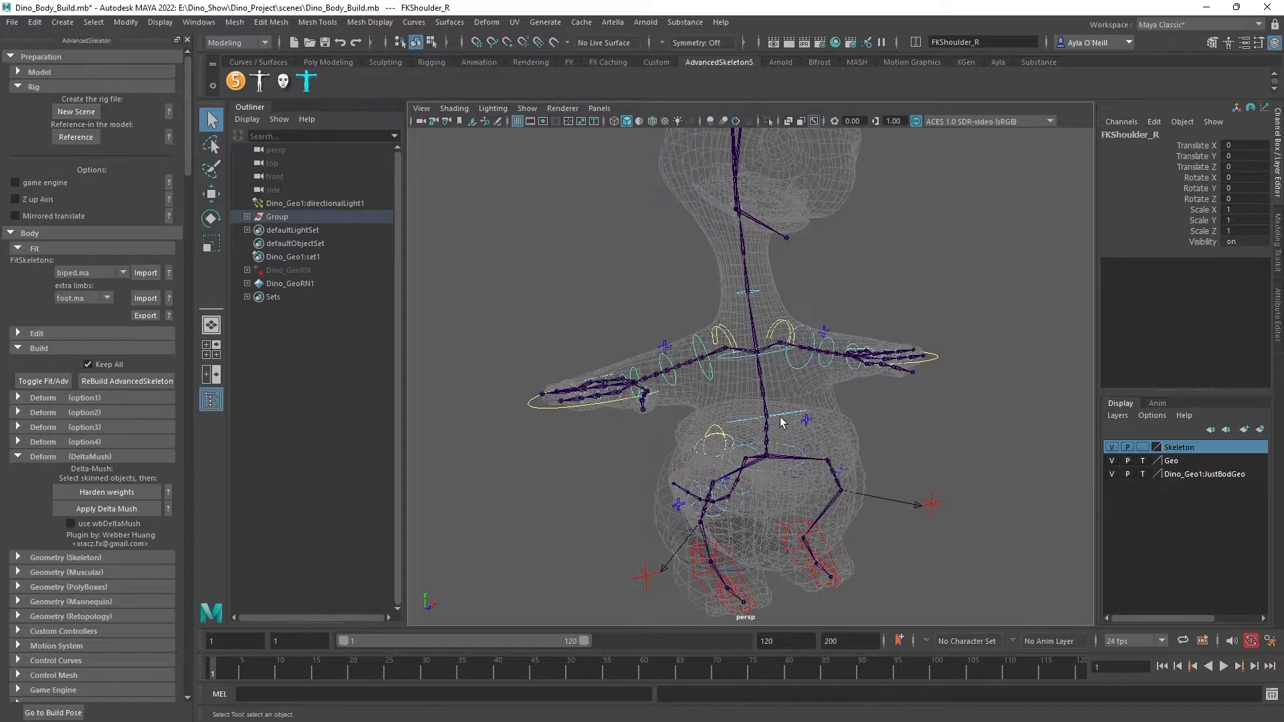
{"action": "mouse_move", "coordinate": [826, 359]}
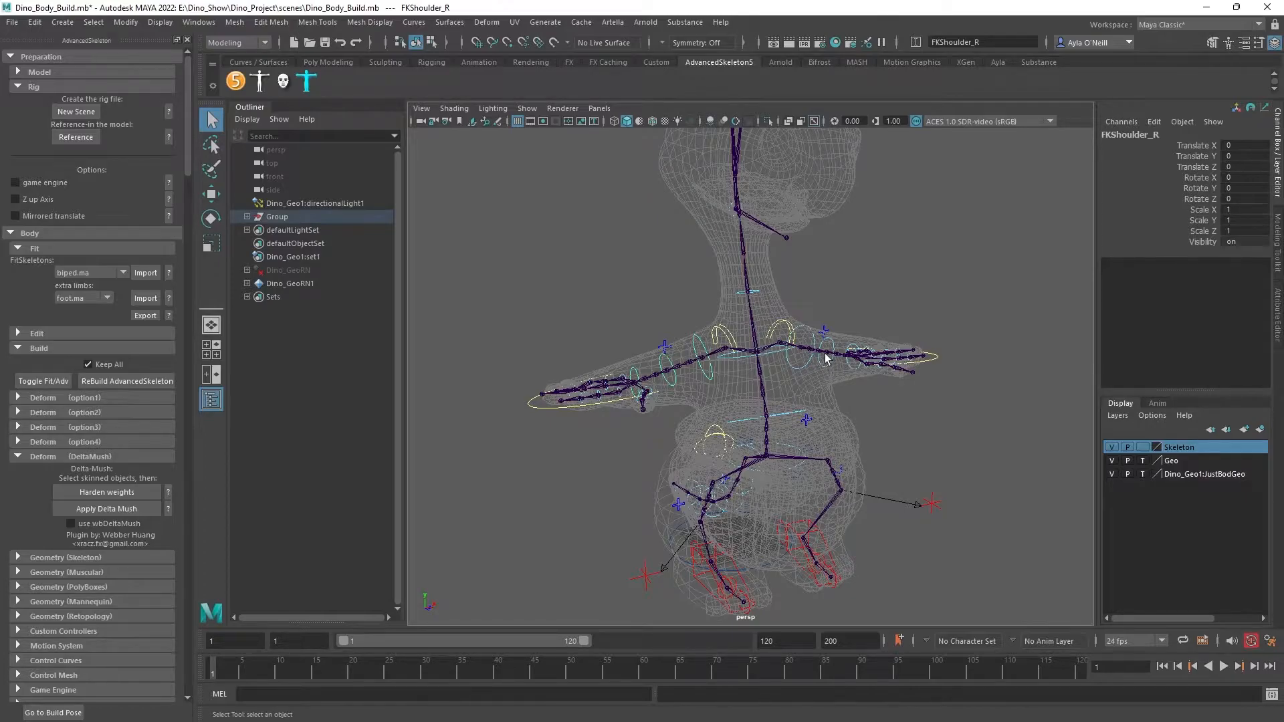
{"action": "mouse_move", "coordinate": [816, 344]}
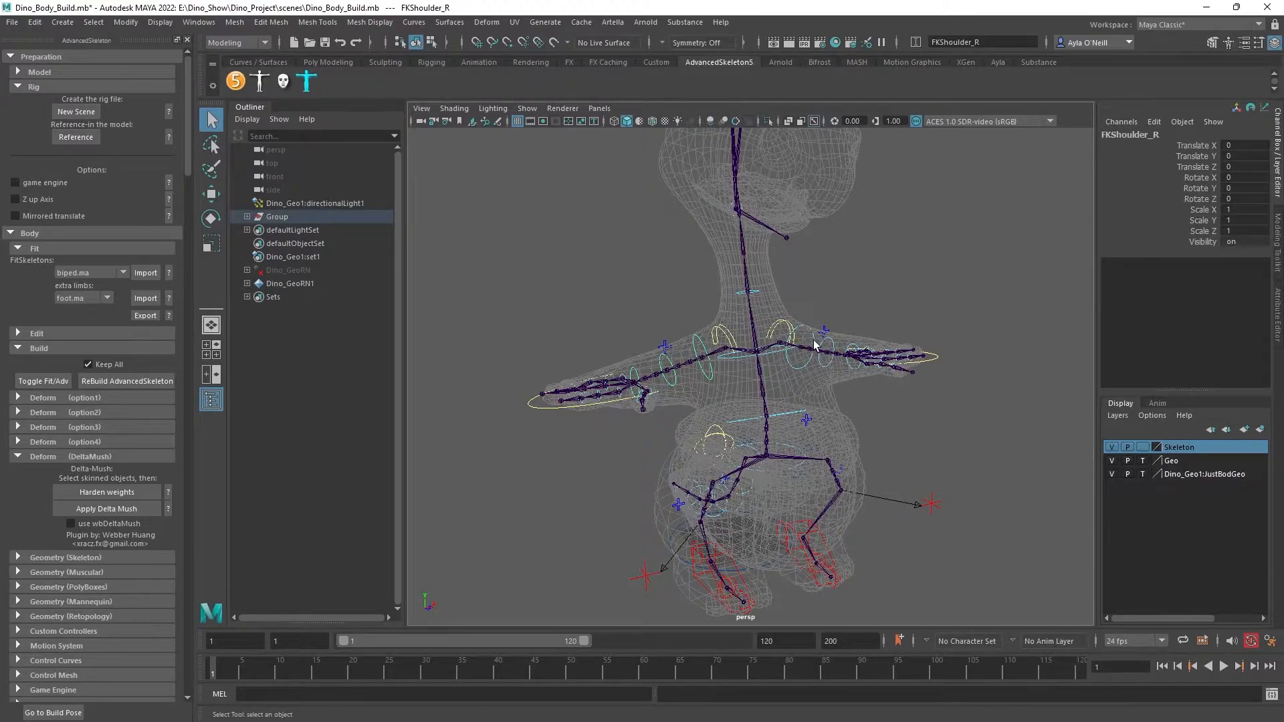
{"action": "mouse_move", "coordinate": [871, 405]}
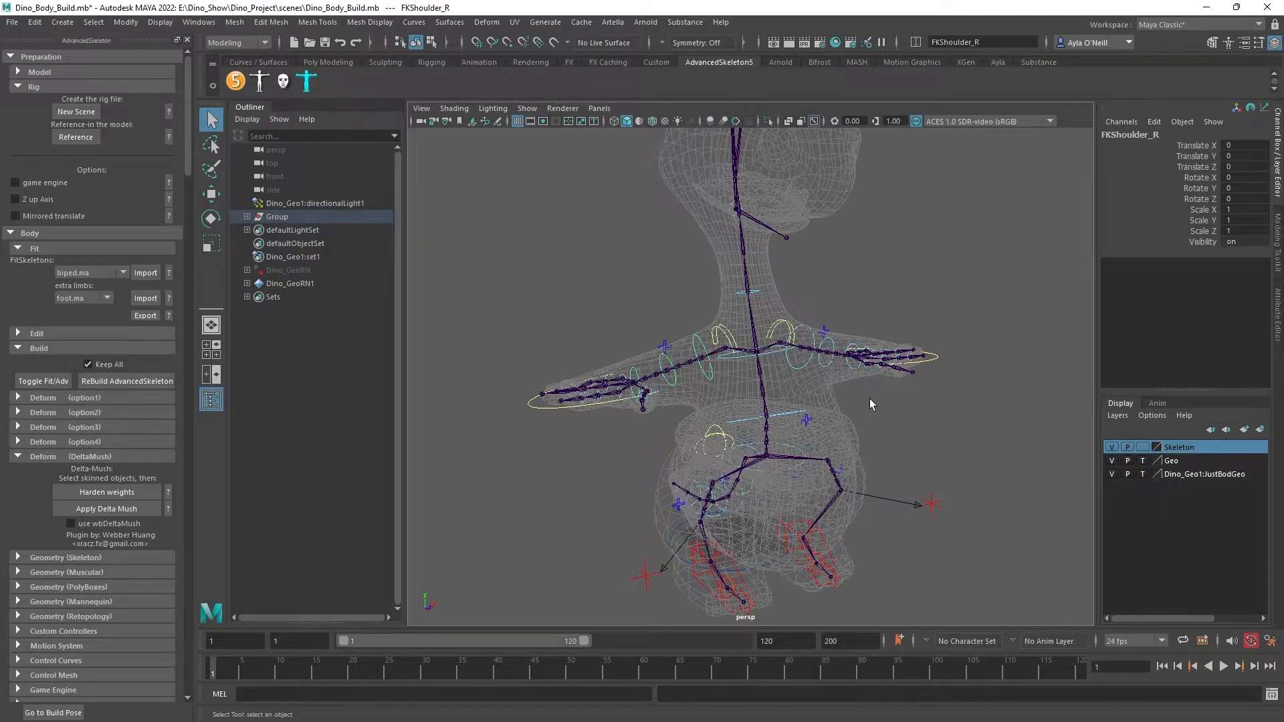
{"action": "mouse_move", "coordinate": [718, 418]}
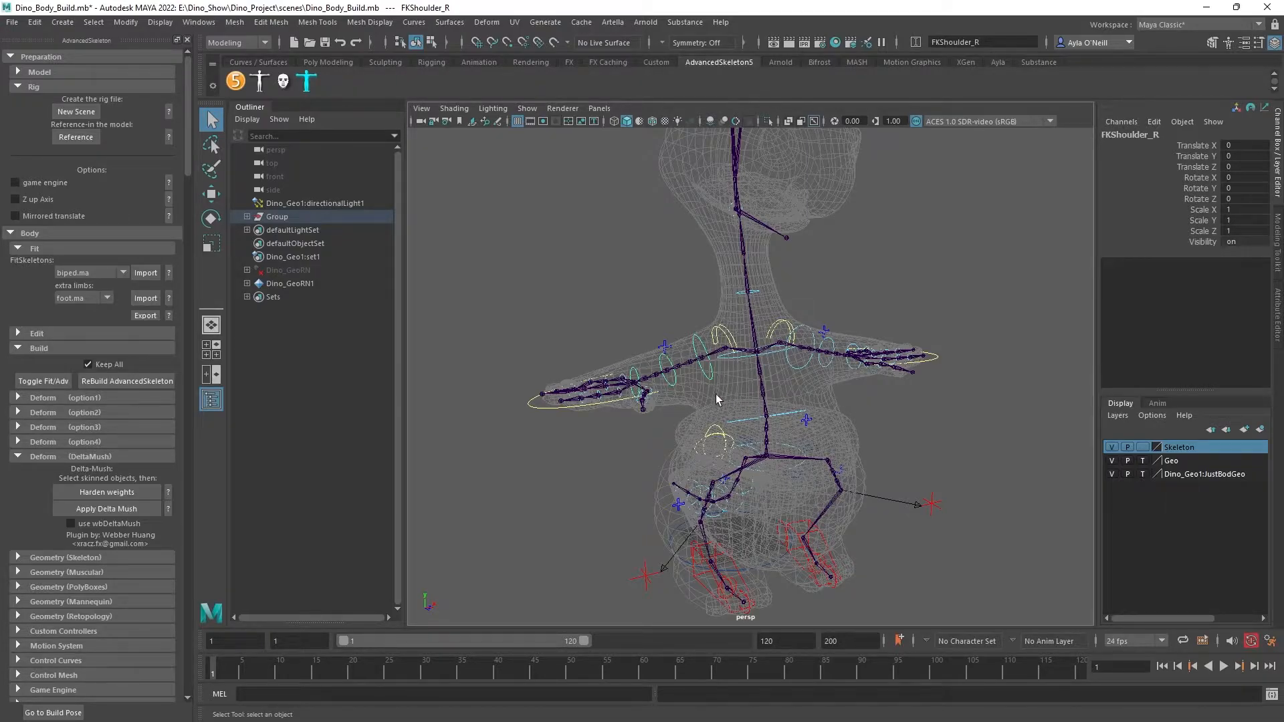
{"action": "mouse_move", "coordinate": [875, 400]}
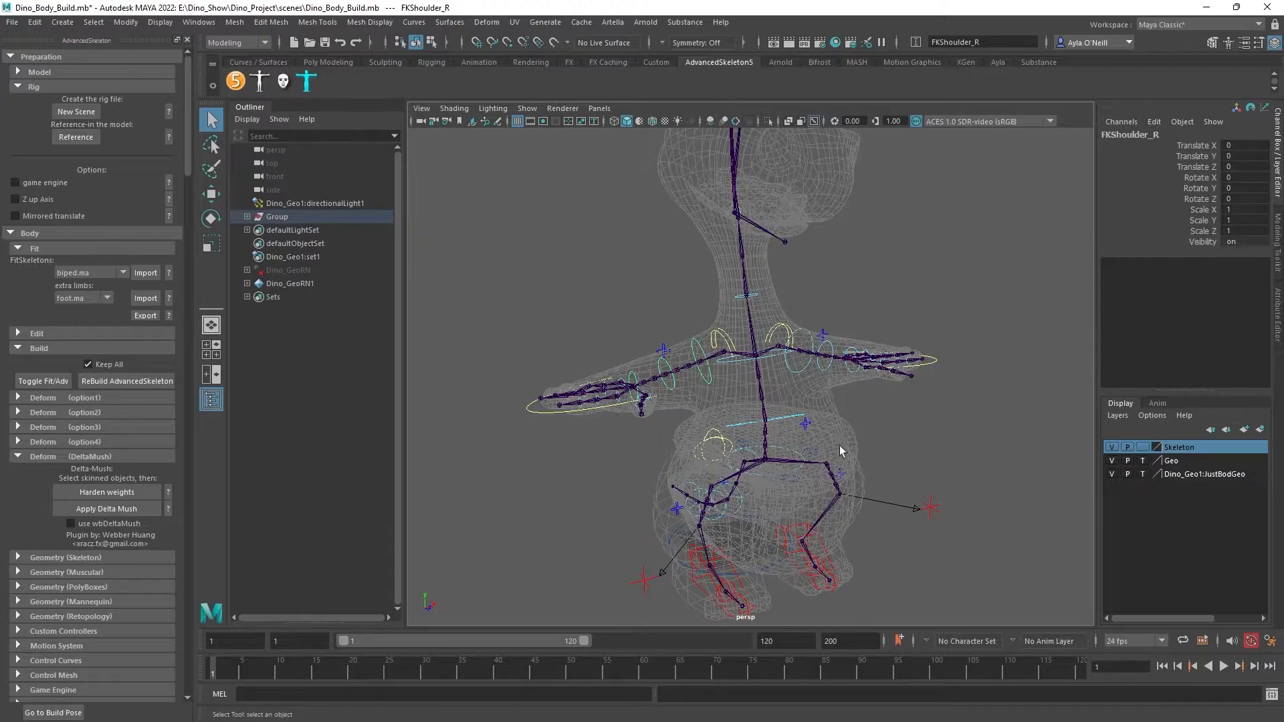
{"action": "mouse_move", "coordinate": [1068, 465]}
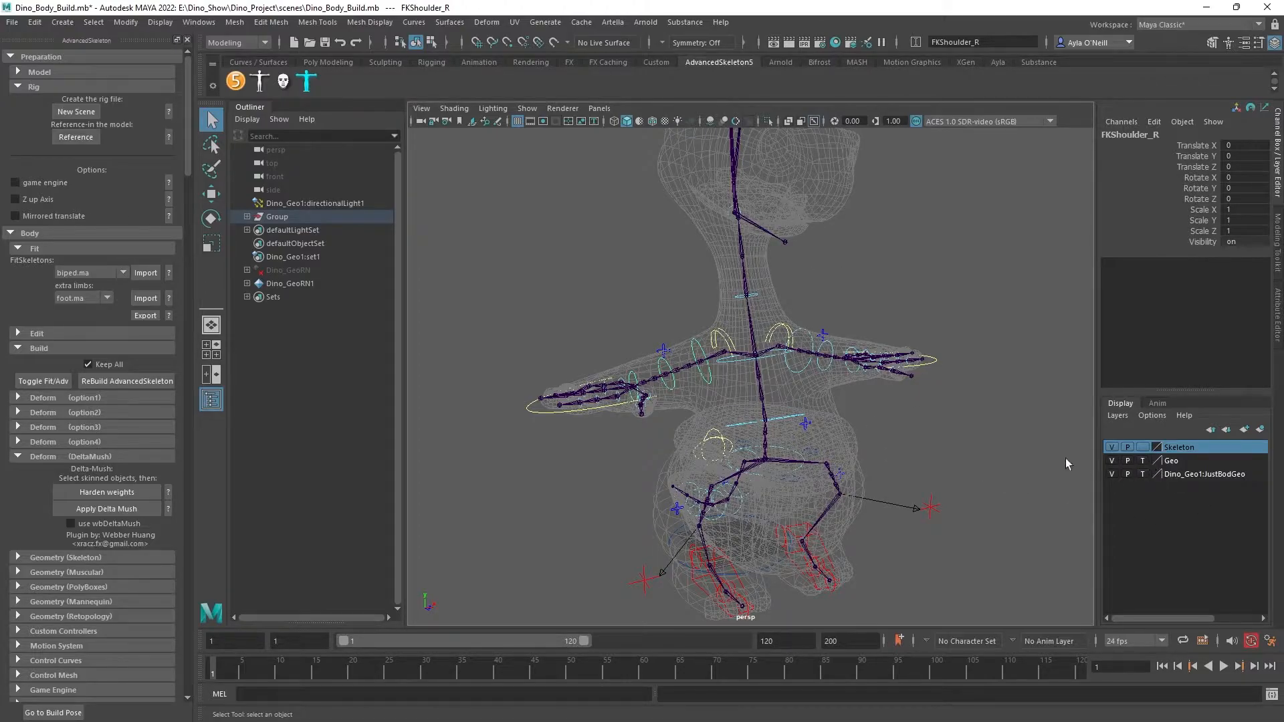
{"action": "mouse_move", "coordinate": [716, 381]}
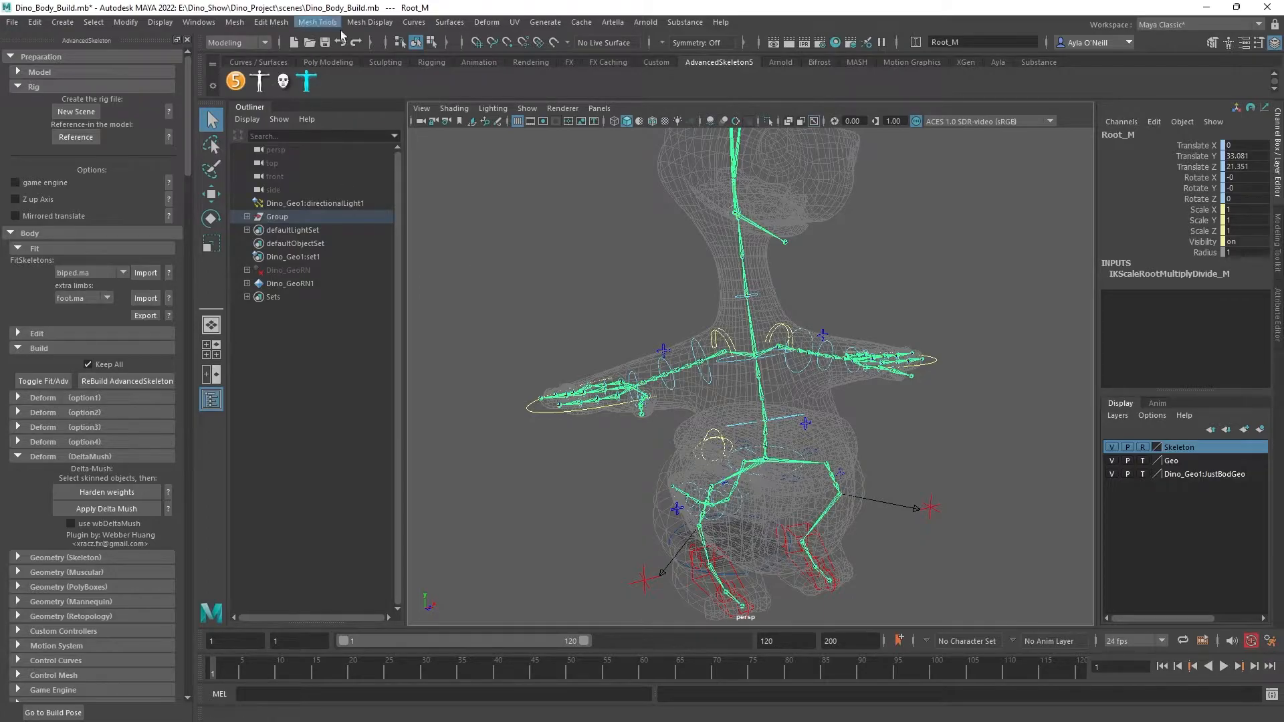
Uncheck Joints in the viewport Show menu so only mesh and controllers display.
{"action": "left_click", "coordinate": [526, 108]}
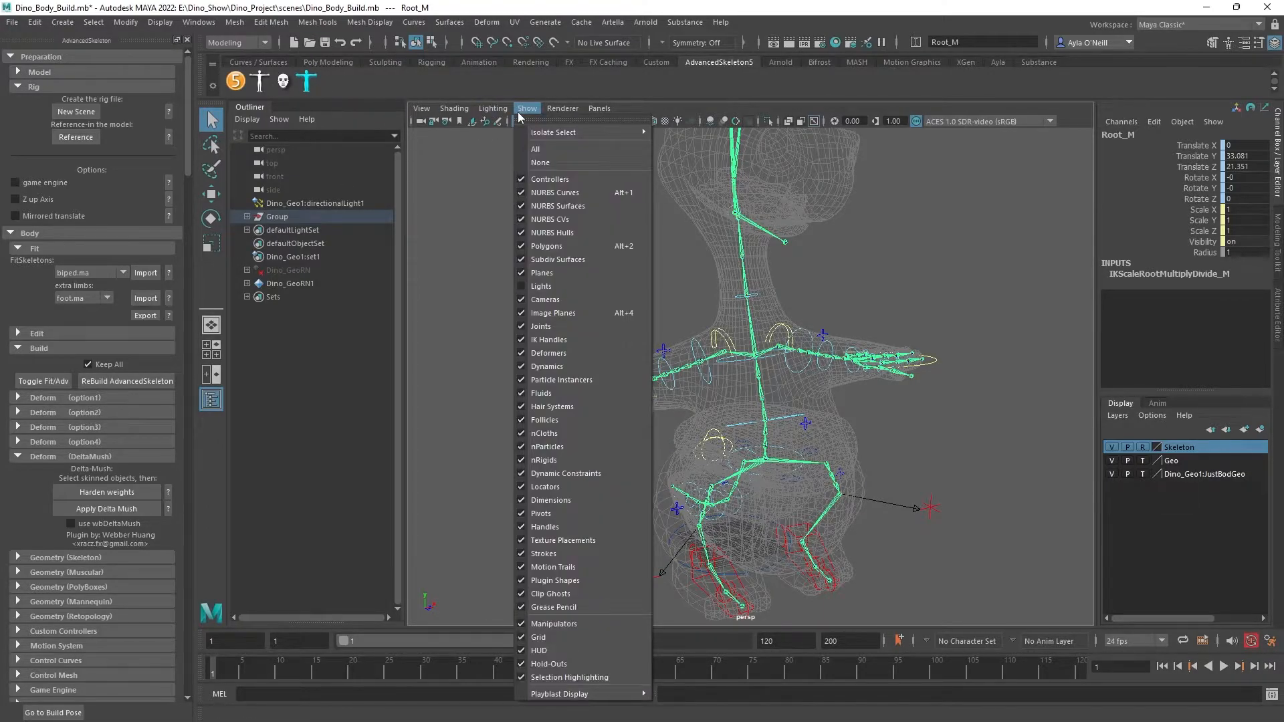
{"action": "mouse_move", "coordinate": [567, 236]}
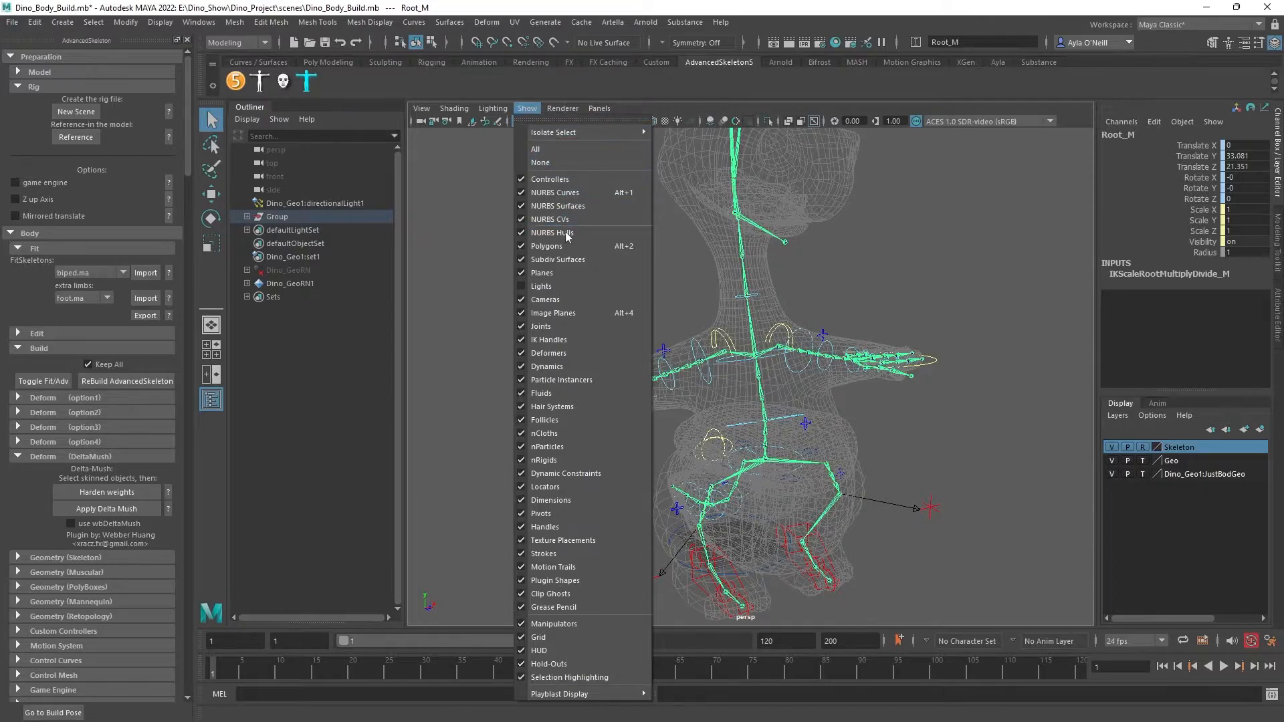
{"action": "mouse_move", "coordinate": [568, 527]}
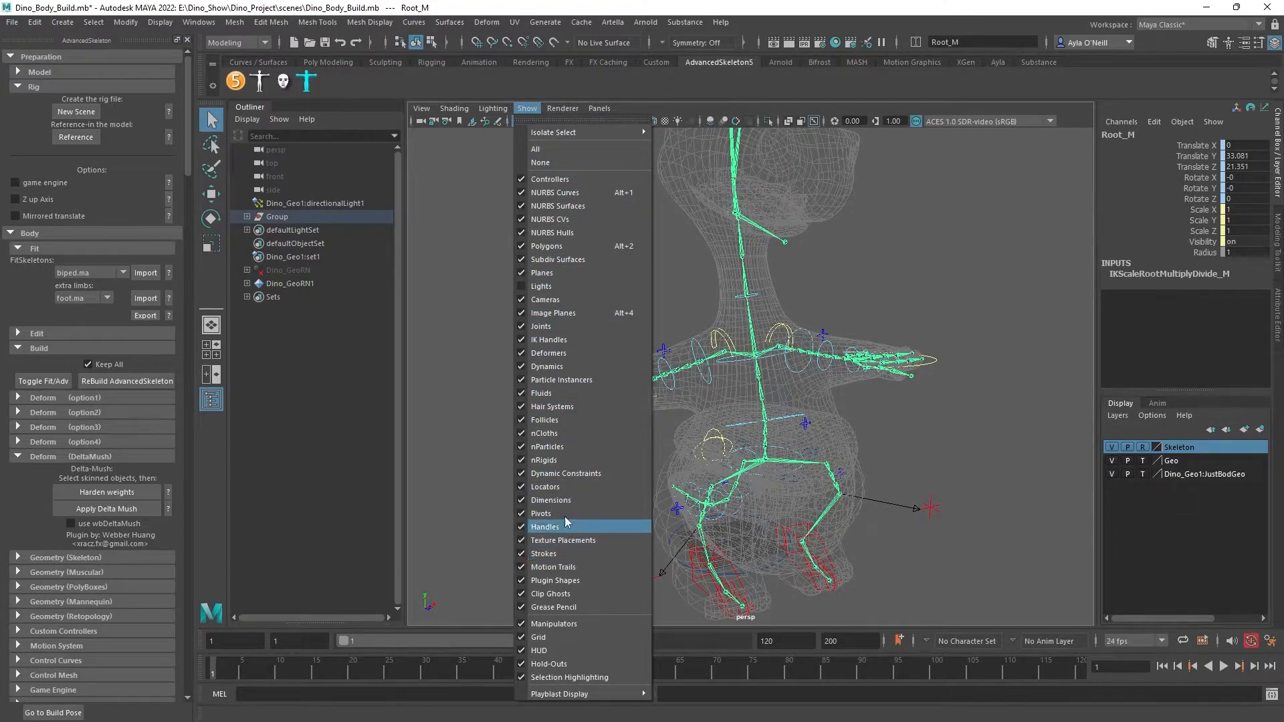
{"action": "left_click", "coordinate": [545, 526]}
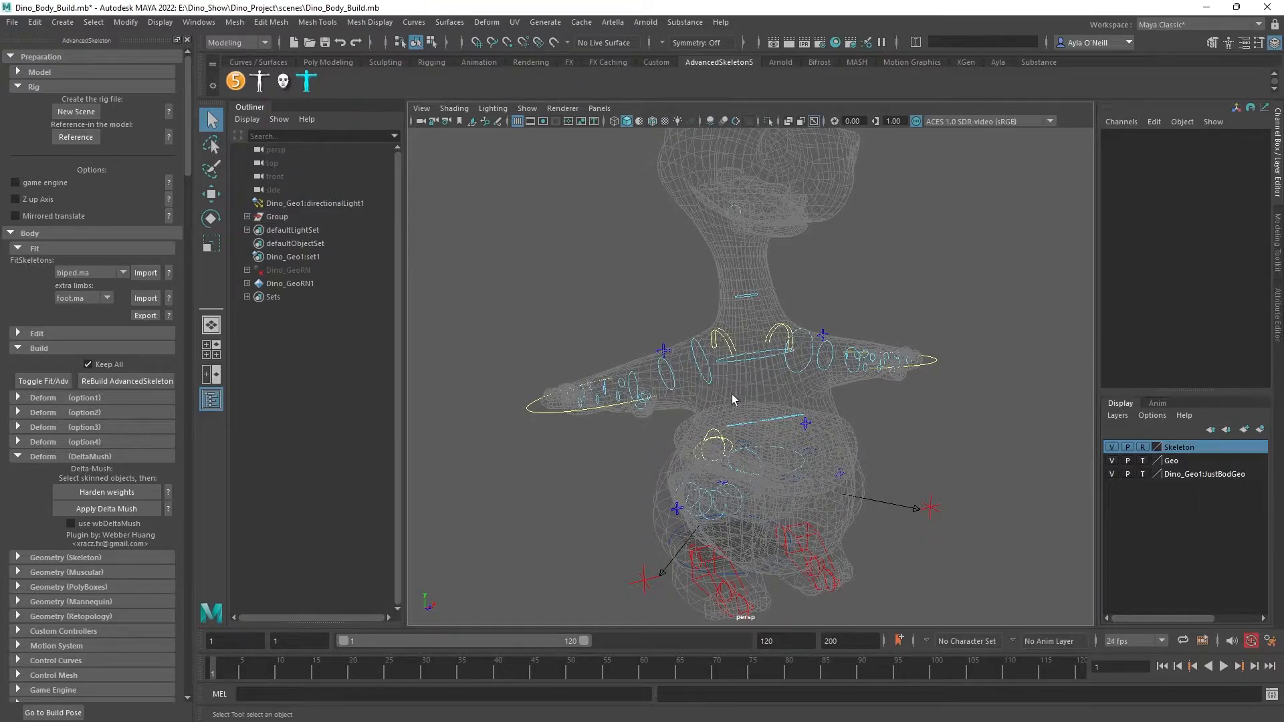
{"action": "mouse_move", "coordinate": [699, 361]}
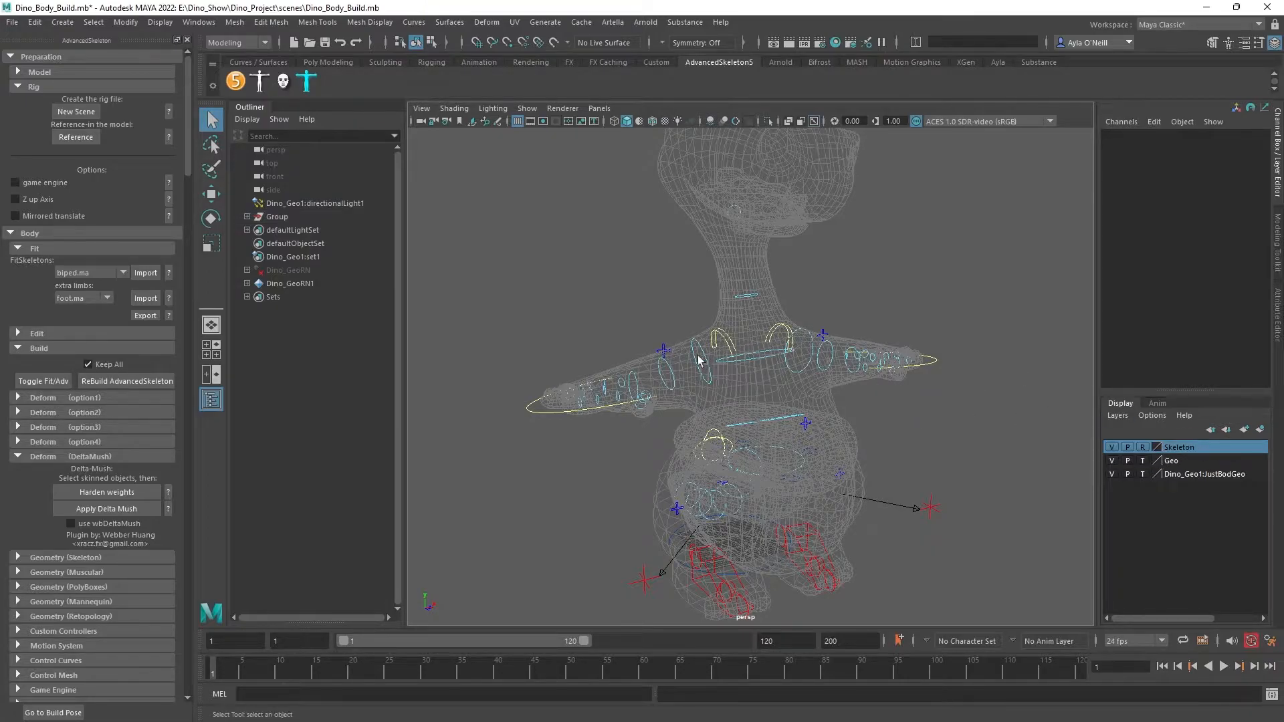
Expand the rig Group, hide FitSkeleton, and turn joint display back on.
{"action": "left_click", "coordinate": [277, 216]}
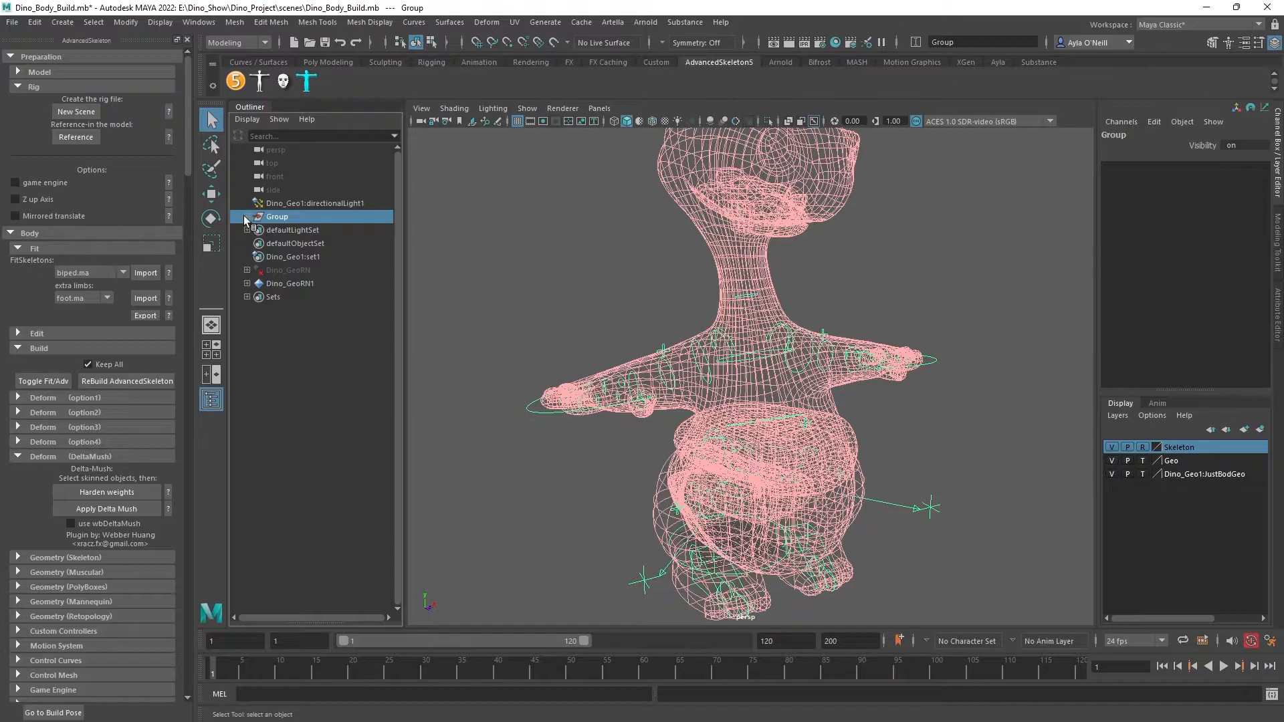
{"action": "left_click", "coordinate": [247, 216]}
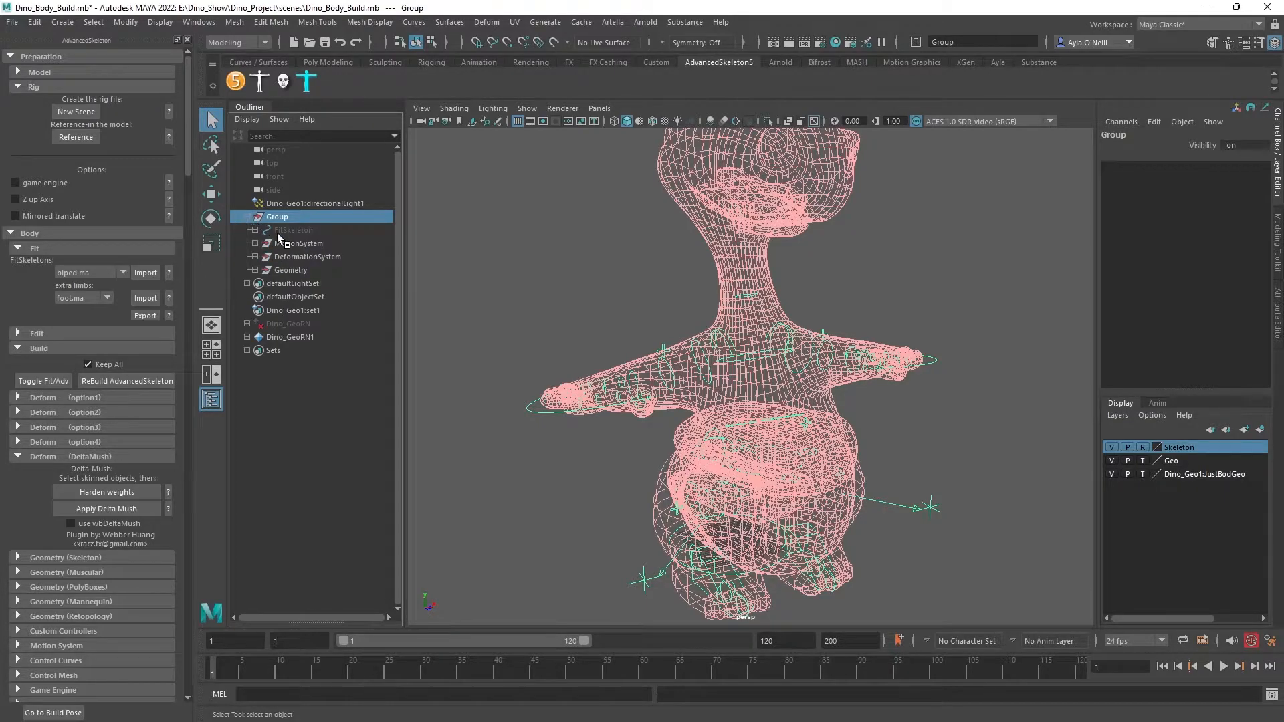
{"action": "left_click", "coordinate": [292, 229]}
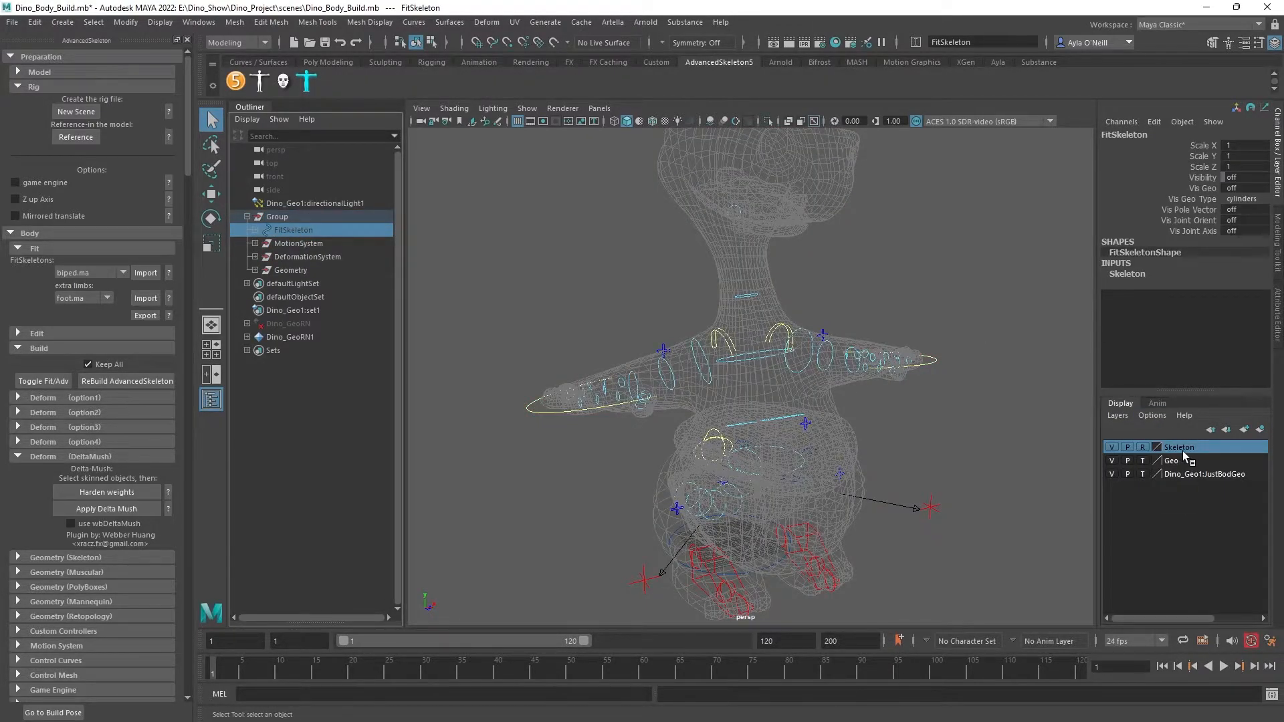
{"action": "left_click", "coordinate": [605, 346]}
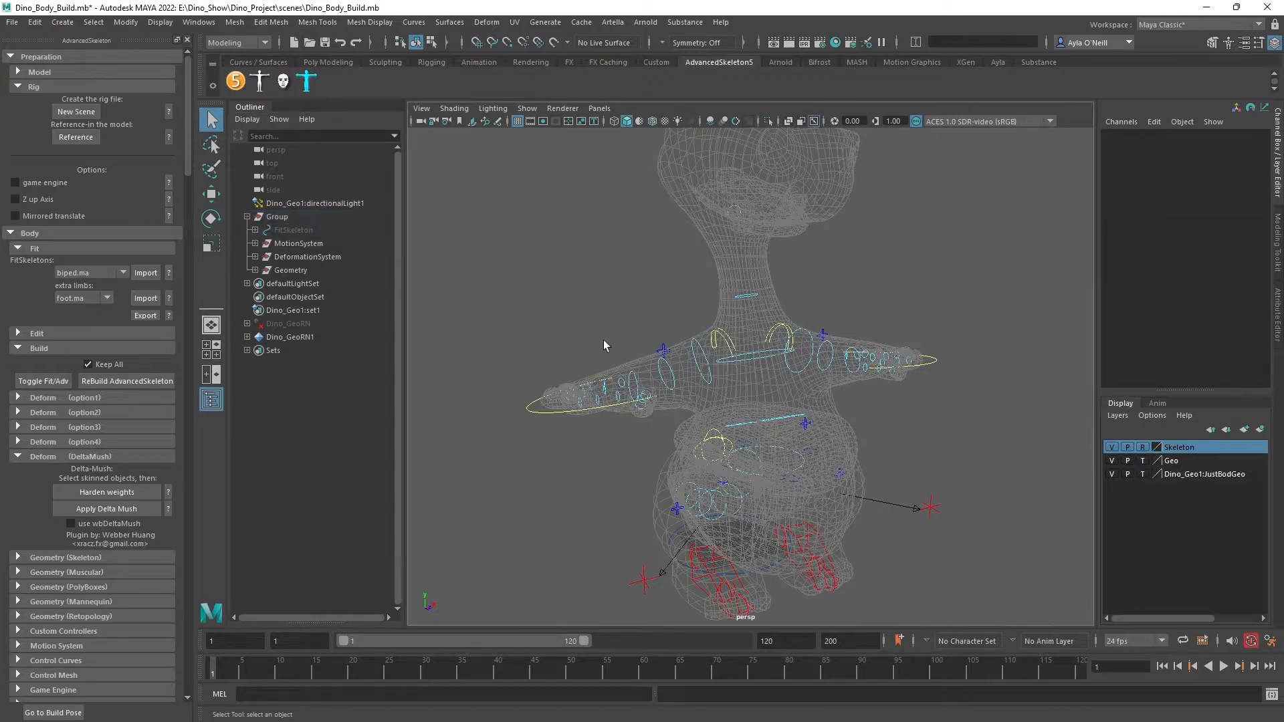
{"action": "left_click", "coordinate": [527, 107]}
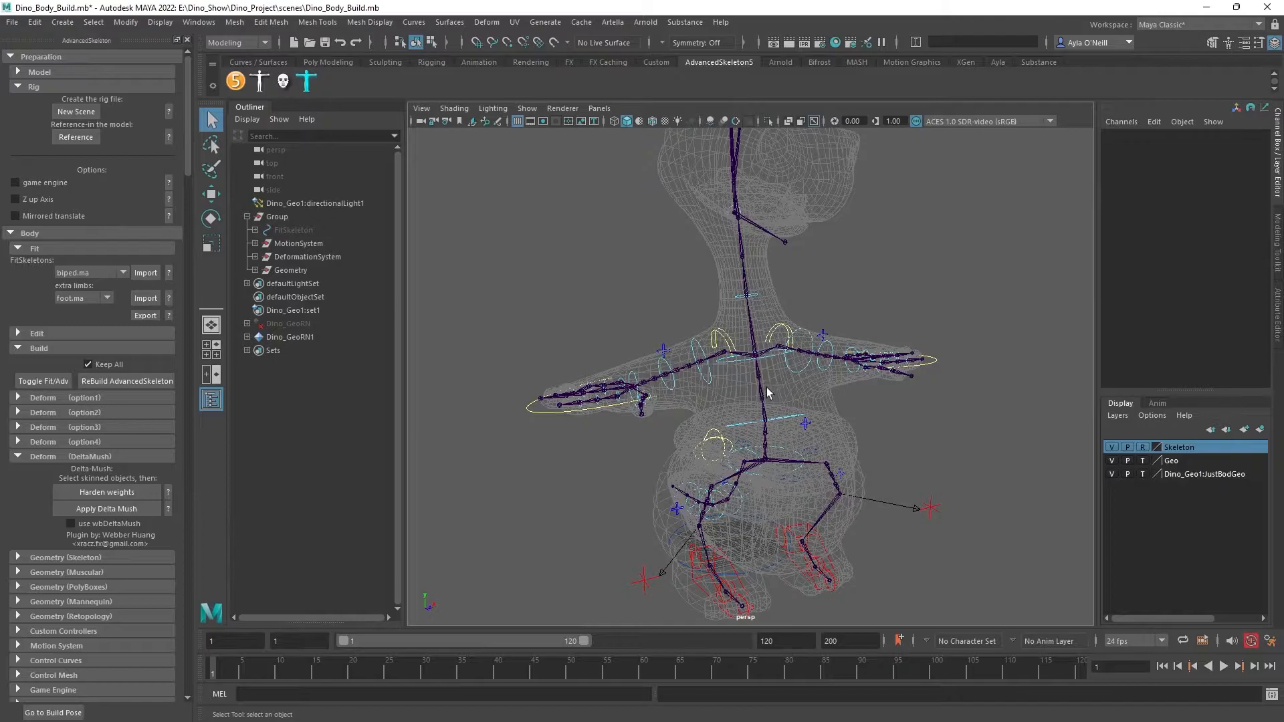
{"action": "left_click", "coordinate": [293, 284]}
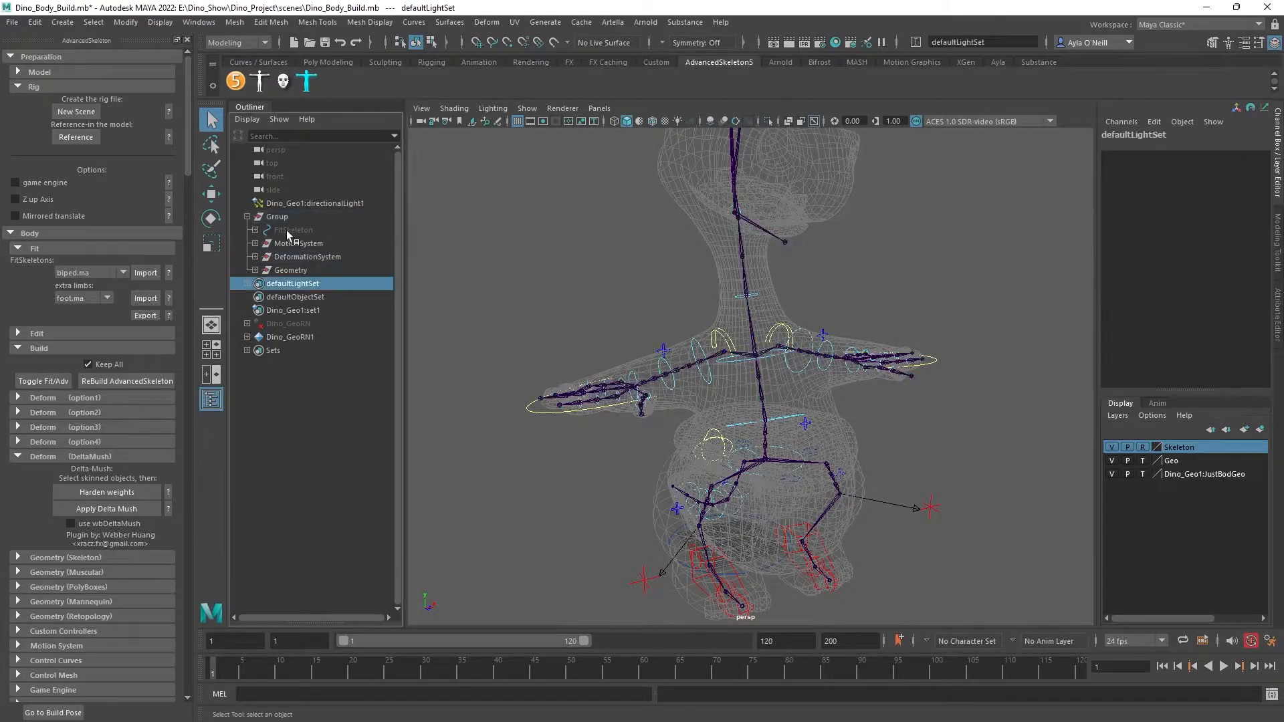
Expand FitSkeleton and Root to reveal Spine1, Tail0 and Hip, then deselect.
{"action": "left_click", "coordinate": [293, 230]}
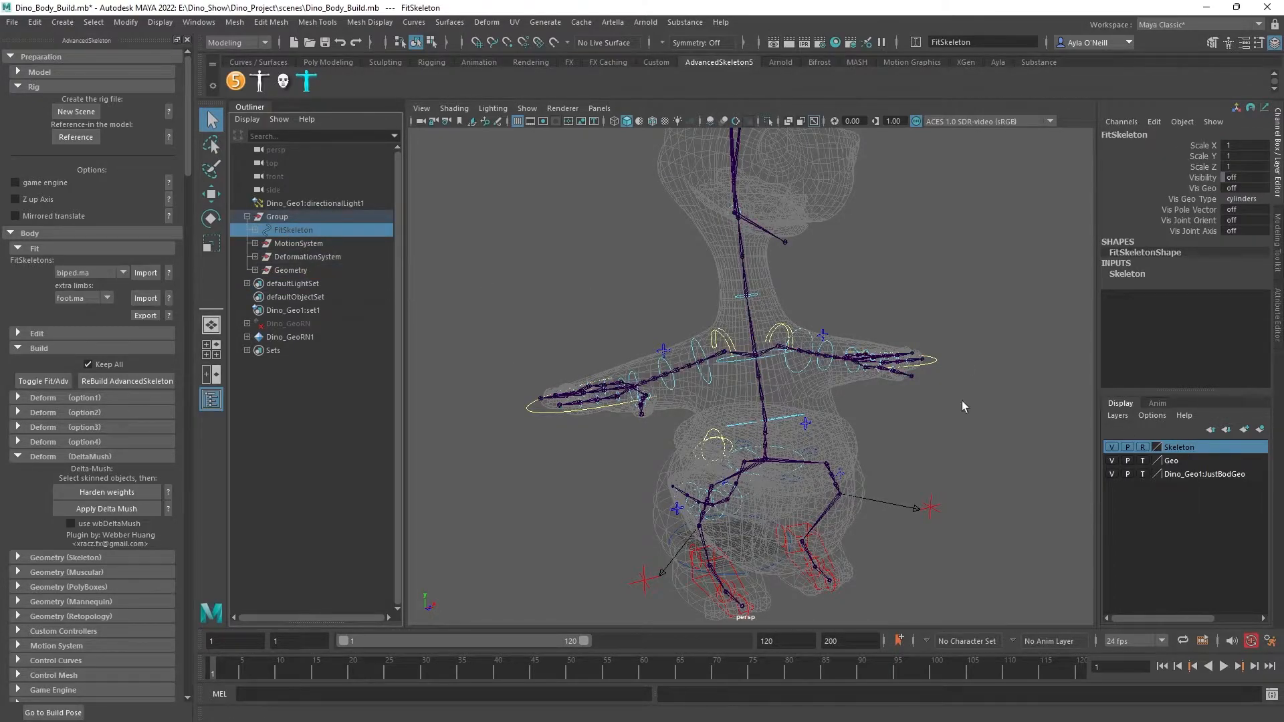
{"action": "left_click", "coordinate": [256, 229]}
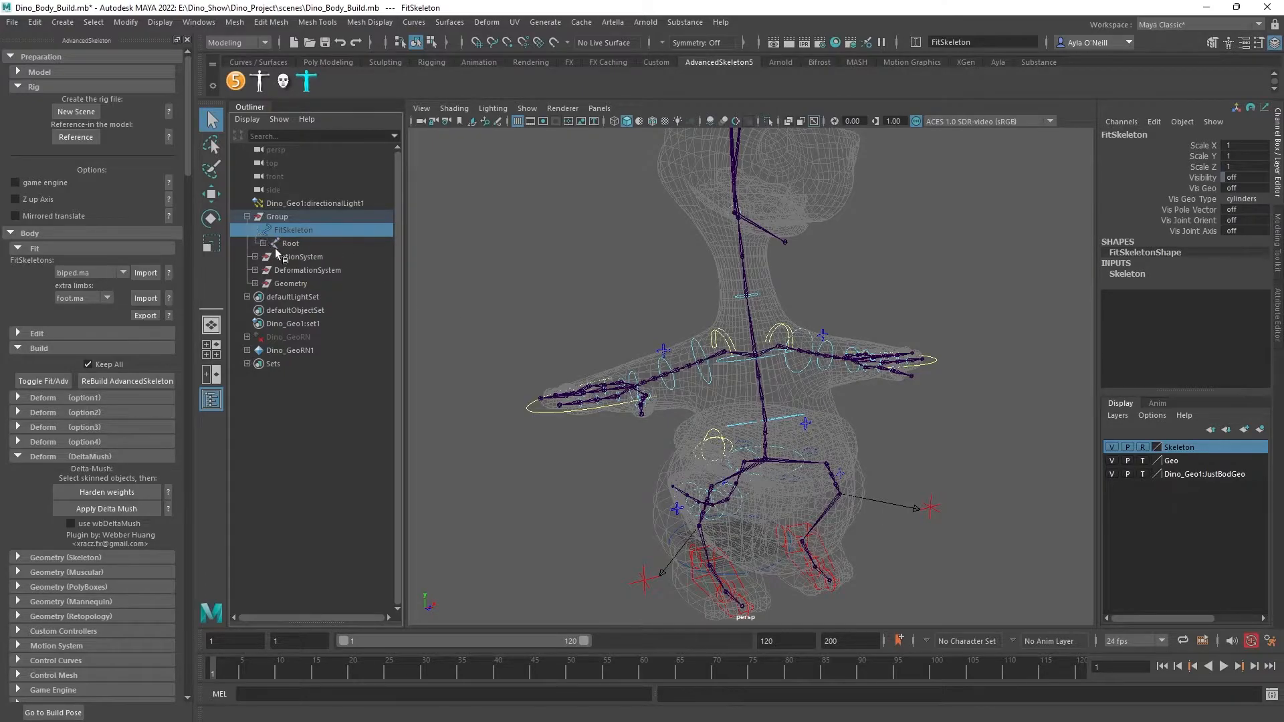
{"action": "left_click", "coordinate": [266, 244]}
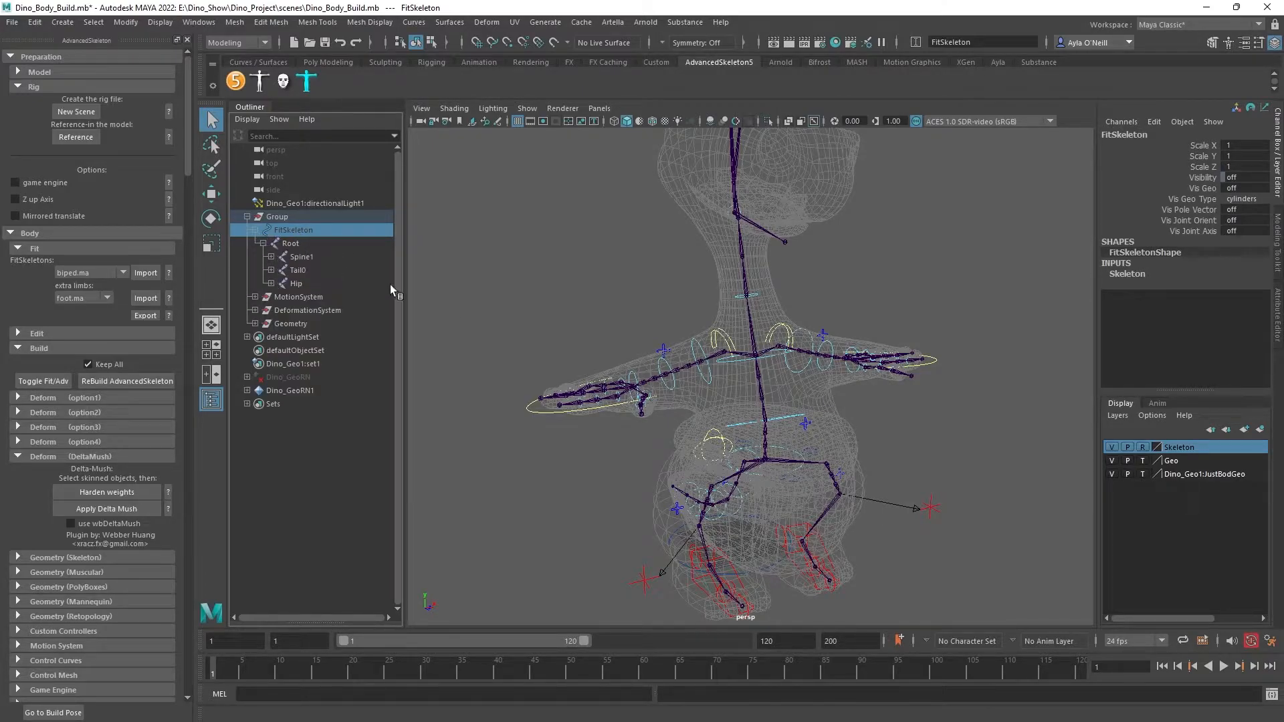
{"action": "left_click", "coordinate": [307, 310]}
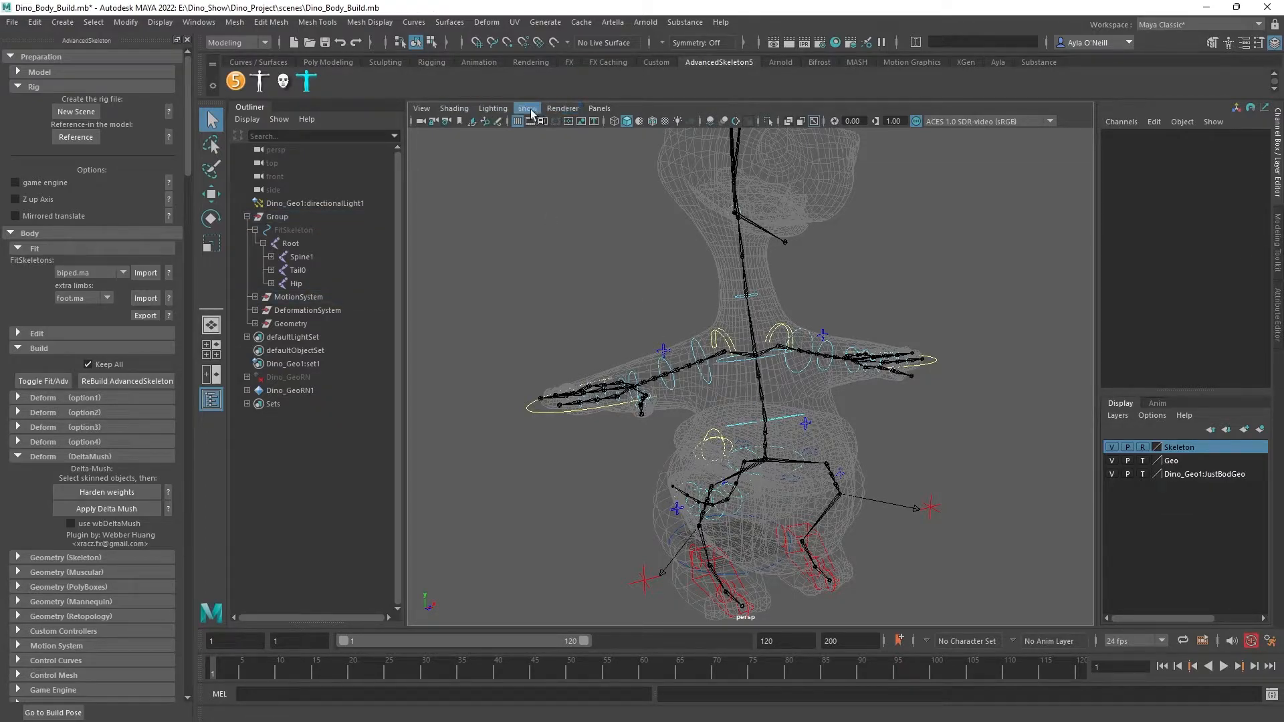
Uncheck Joints in the Show menu again and orbit to face the dino front-on.
{"action": "left_click", "coordinate": [526, 107]}
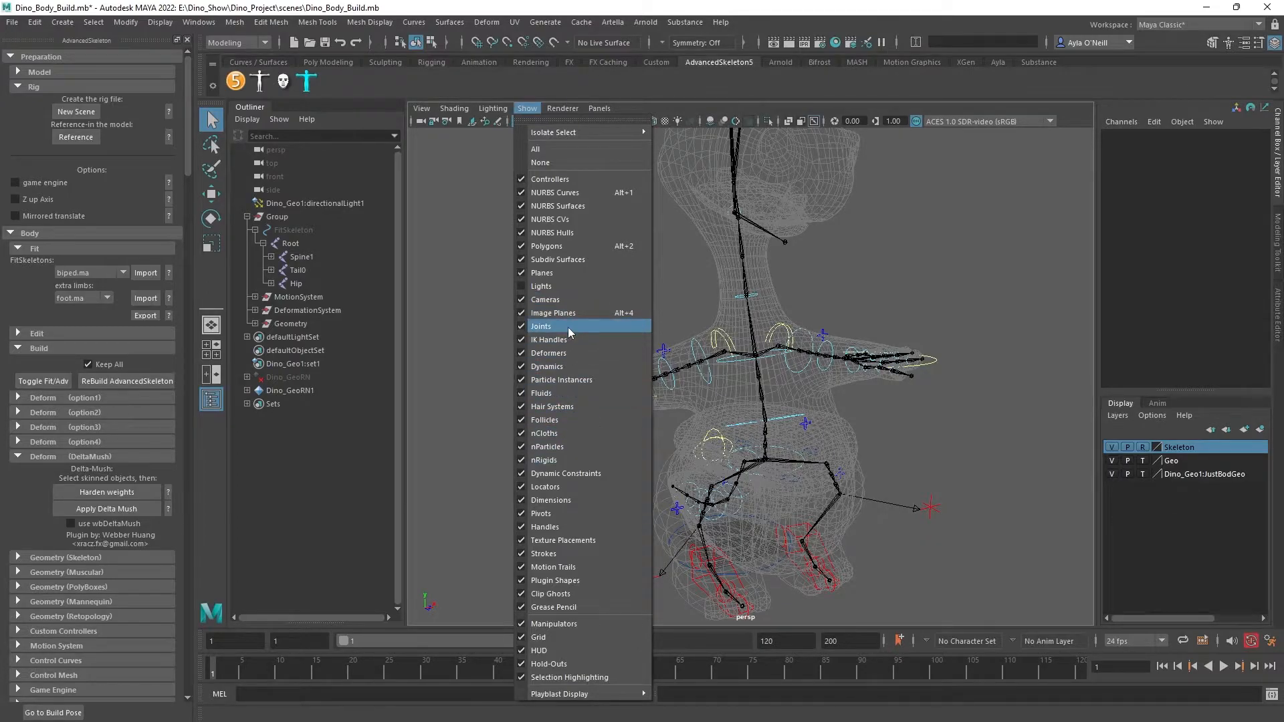
{"action": "left_click", "coordinate": [541, 326]}
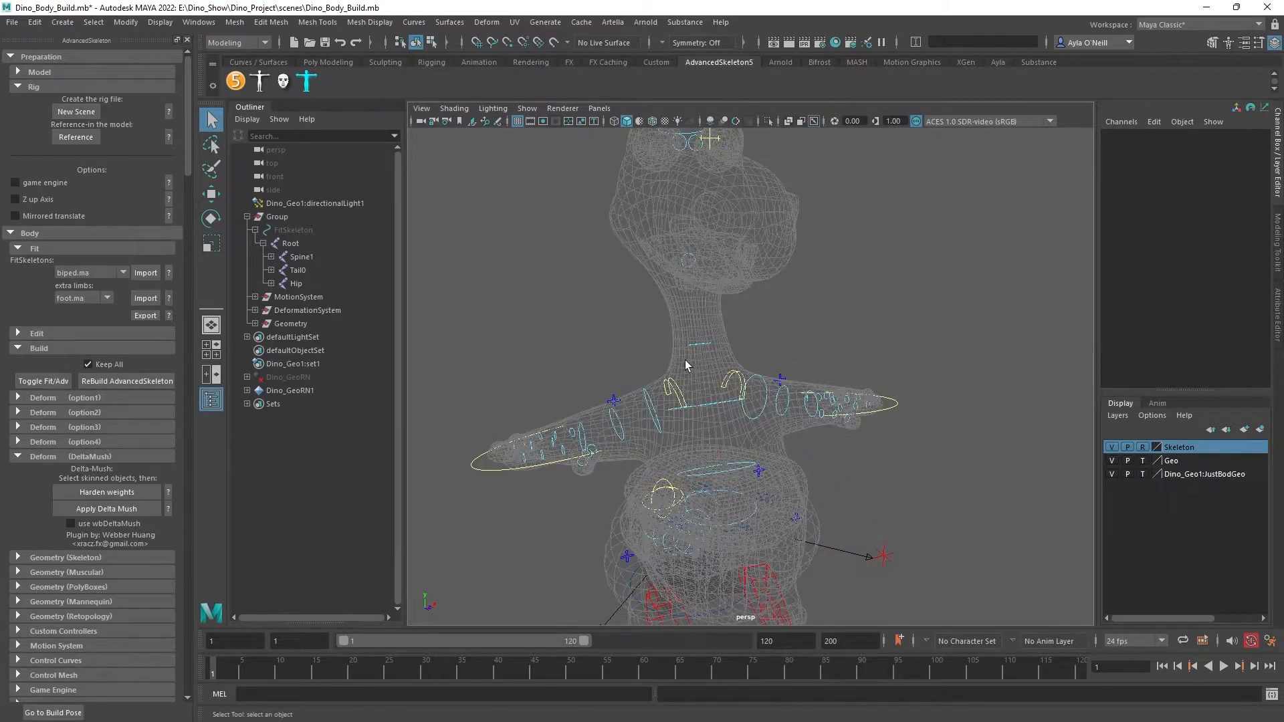
{"action": "left_click_drag", "start_coordinate": [689, 361], "coordinate": [774, 344]}
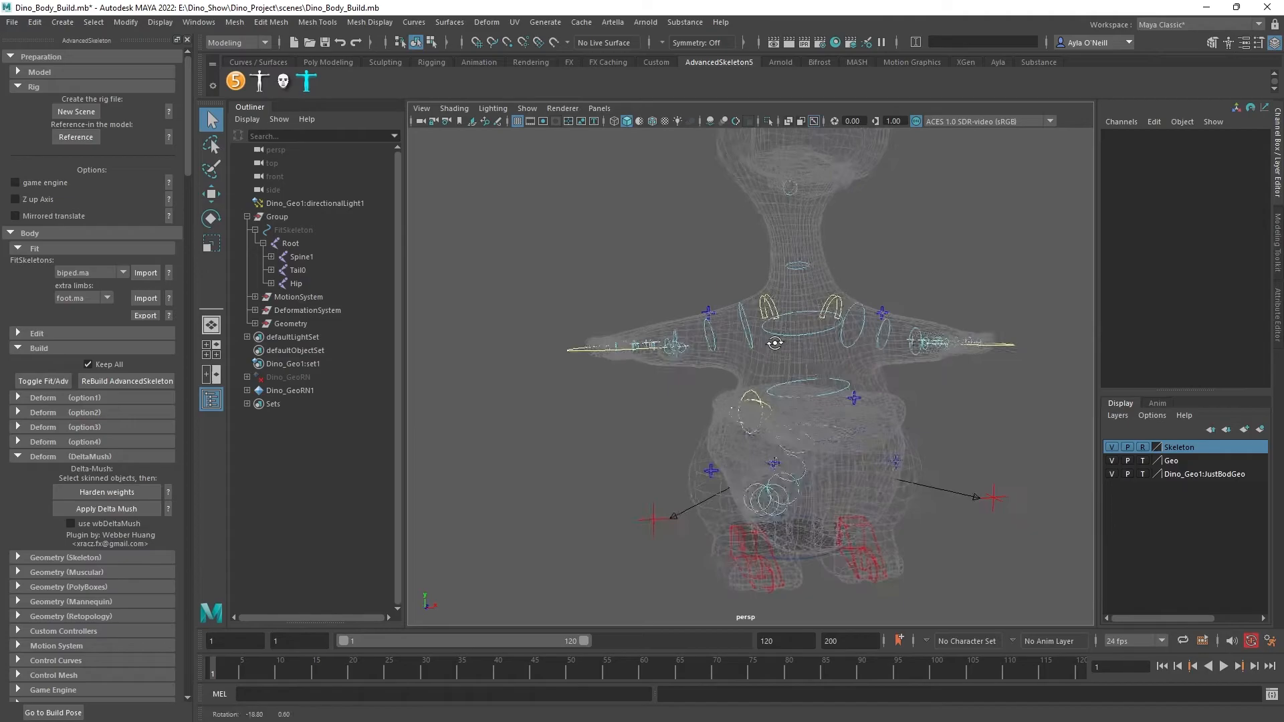
Put FKShoulder_R into Control Vertex mode and scale its CVs up around the arm.
{"action": "right_click", "coordinate": [747, 326]}
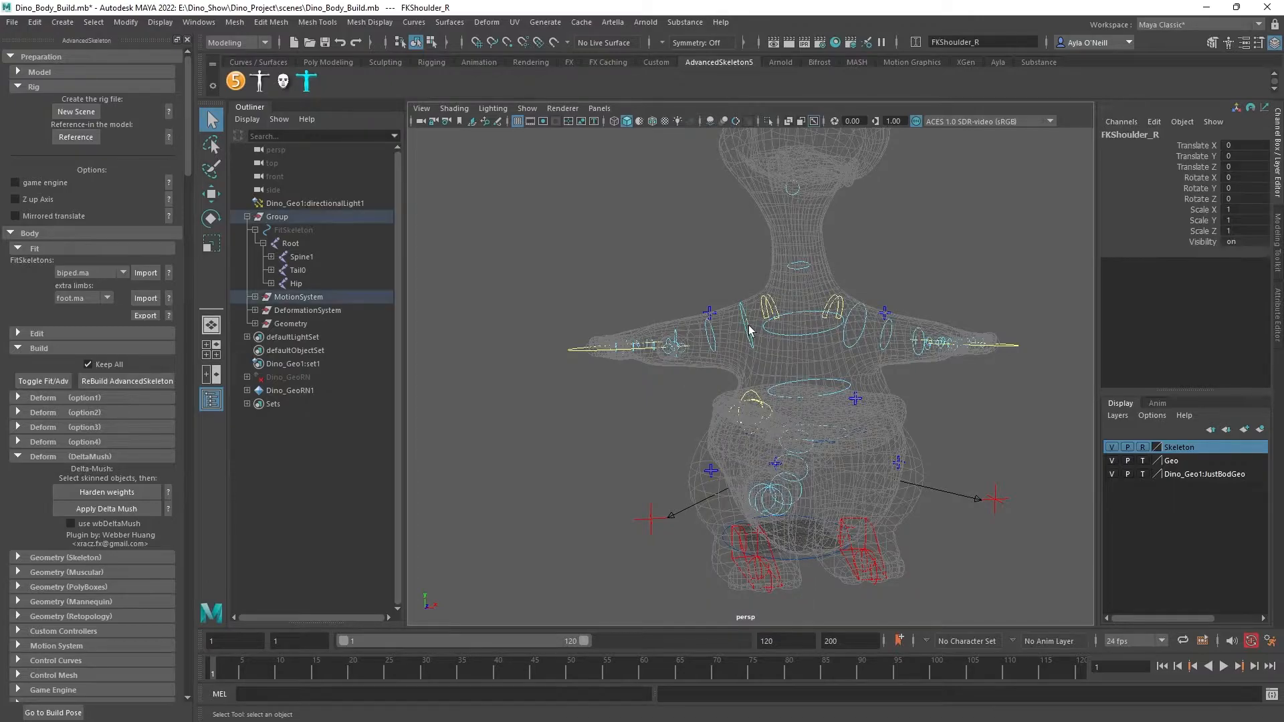
{"action": "right_click", "coordinate": [749, 330]}
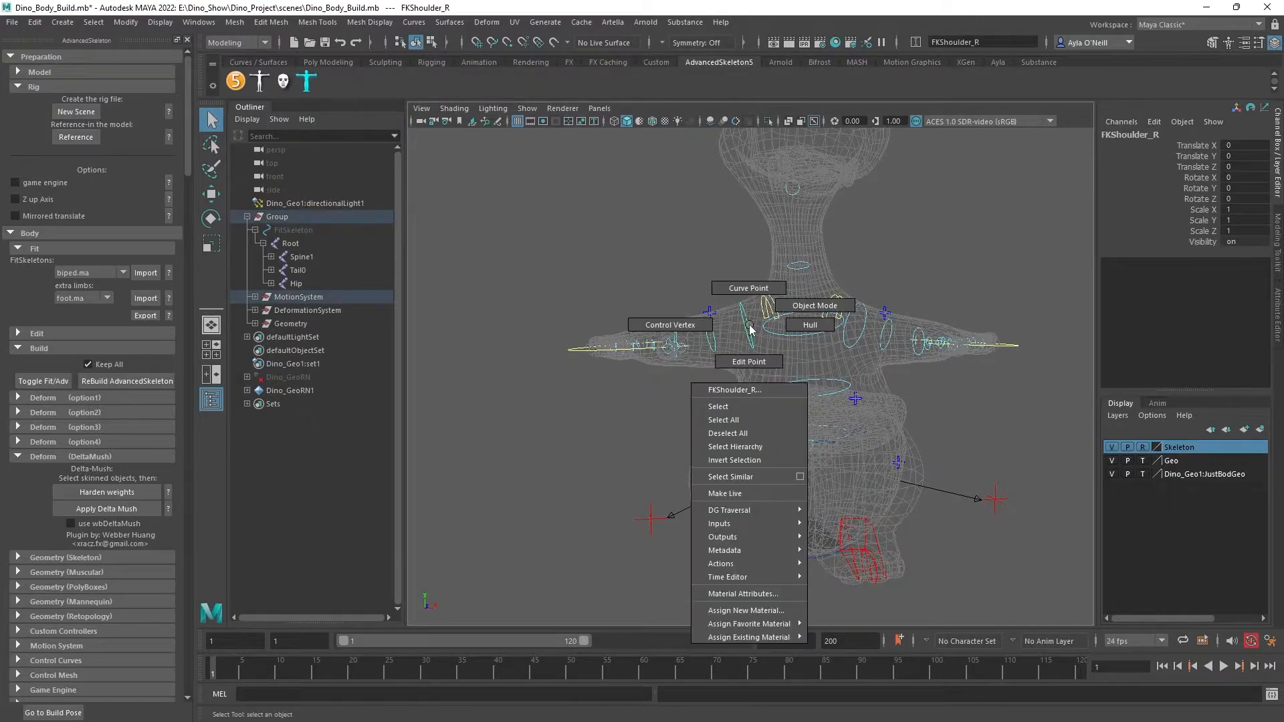
{"action": "mouse_move", "coordinate": [690, 333]}
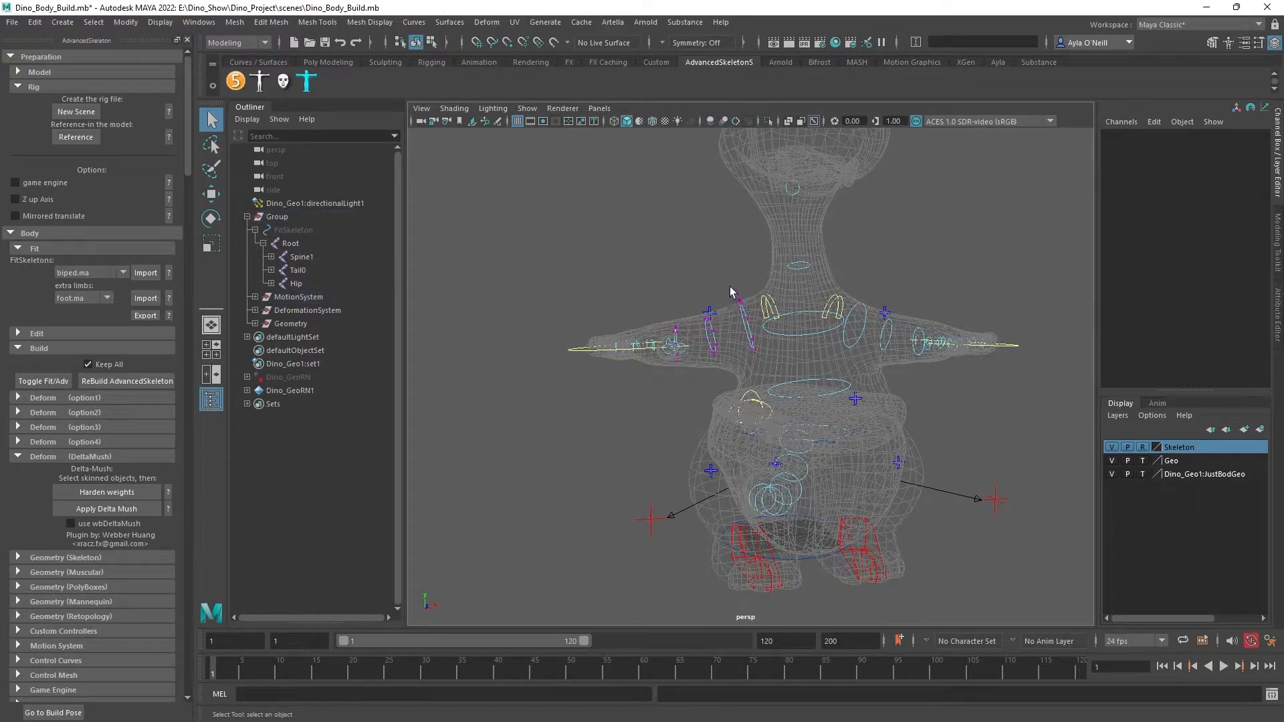
{"action": "left_click_drag", "start_coordinate": [730, 291], "coordinate": [719, 393]}
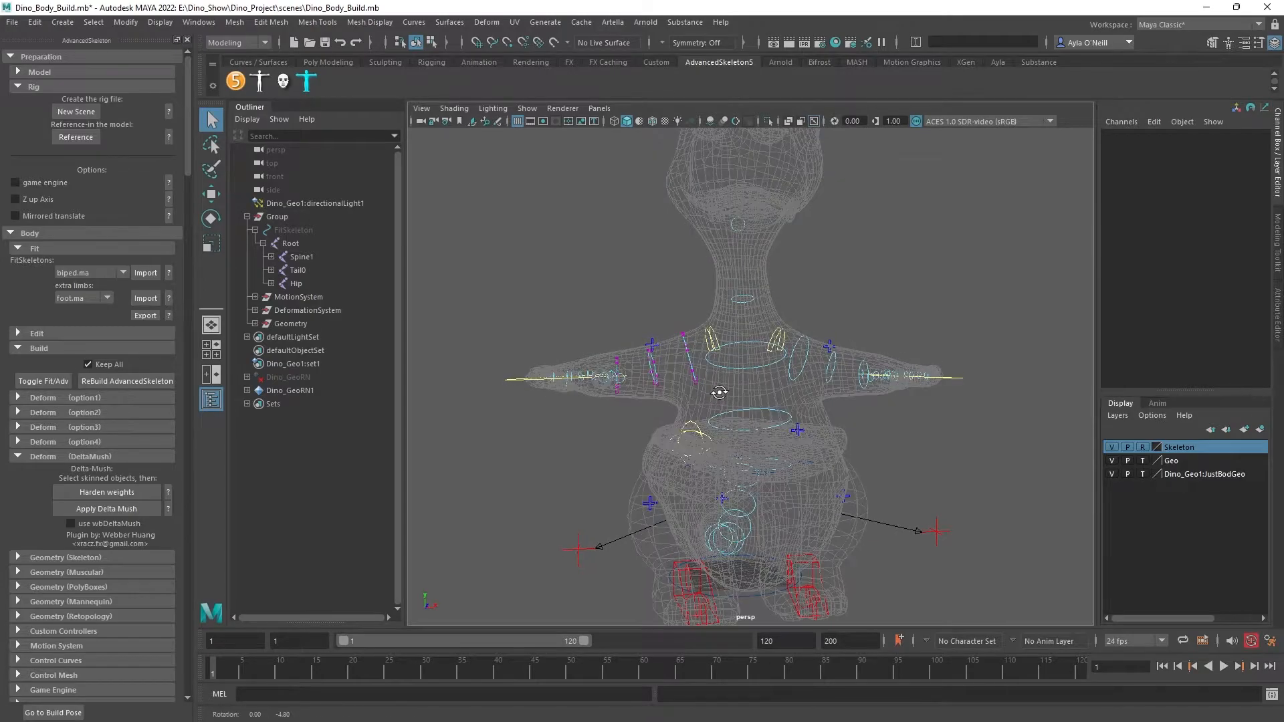
{"action": "left_click", "coordinate": [700, 369]}
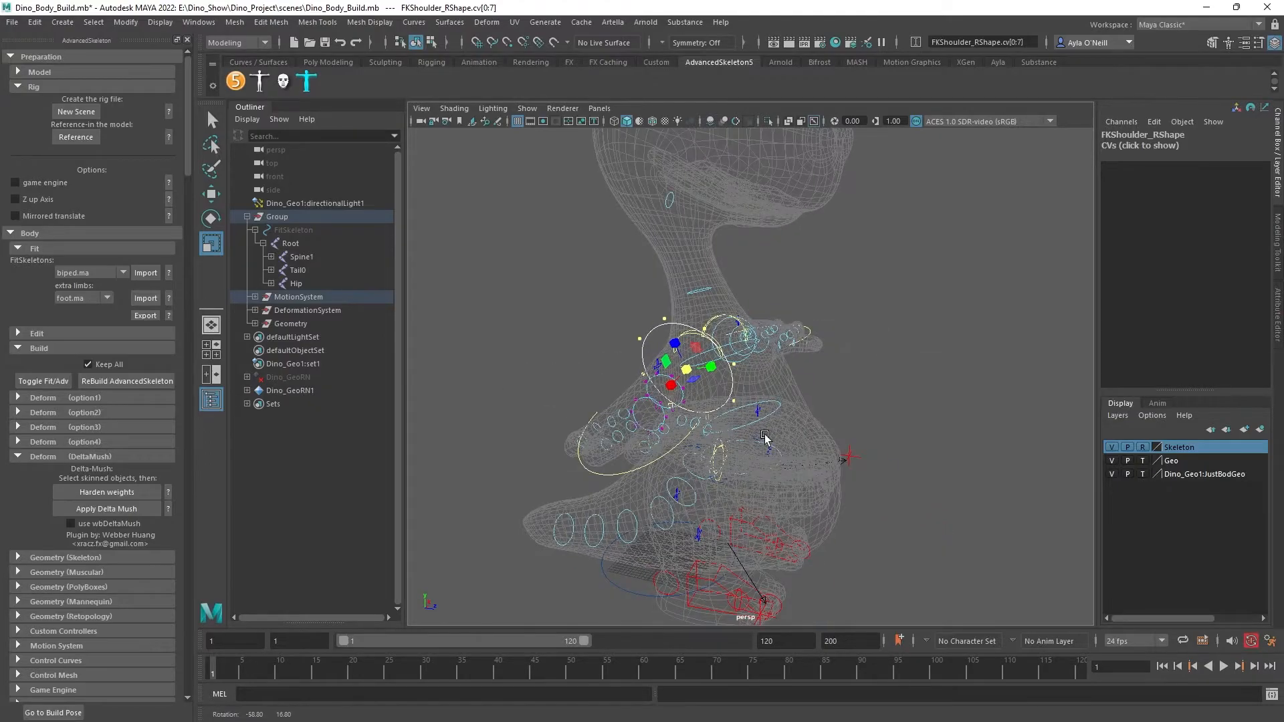
{"action": "left_click_drag", "start_coordinate": [766, 434], "coordinate": [682, 413]}
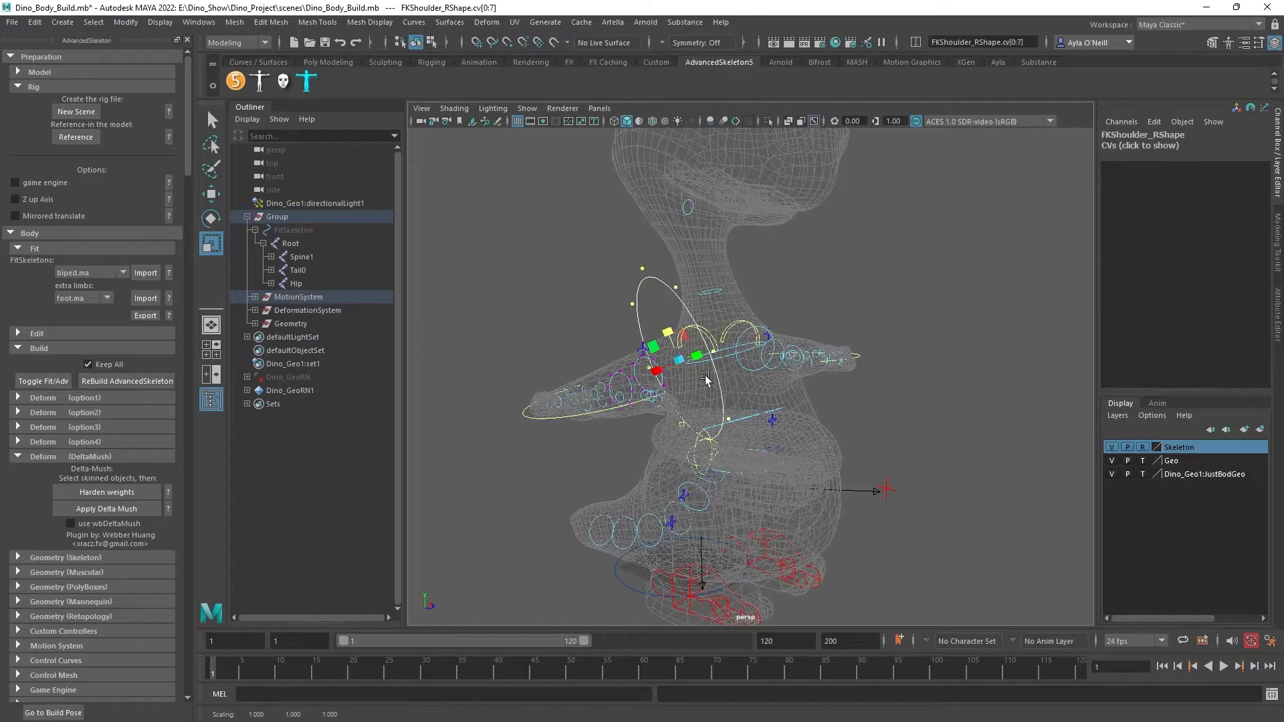
{"action": "left_click_drag", "start_coordinate": [704, 380], "coordinate": [671, 405]}
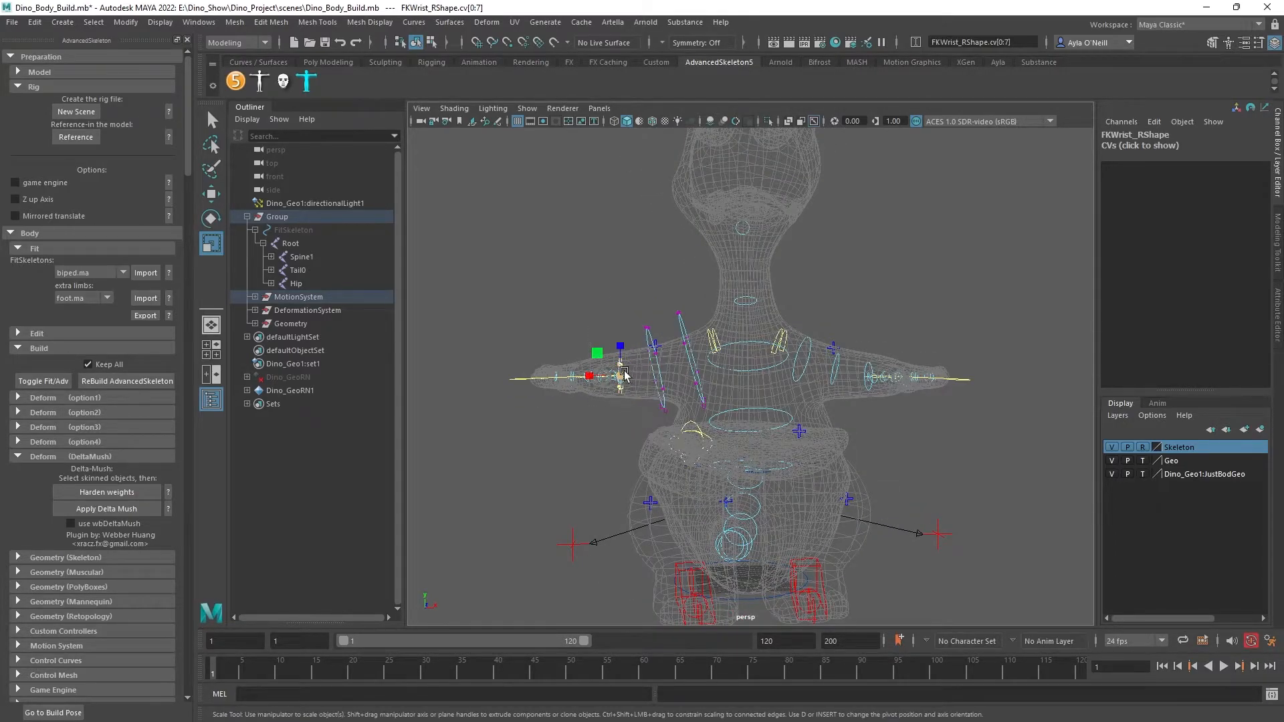
Scale up the FKWrist_R CVs and switch FKChest_M to Control Vertex editing.
{"action": "left_click_drag", "start_coordinate": [623, 373], "coordinate": [733, 426]}
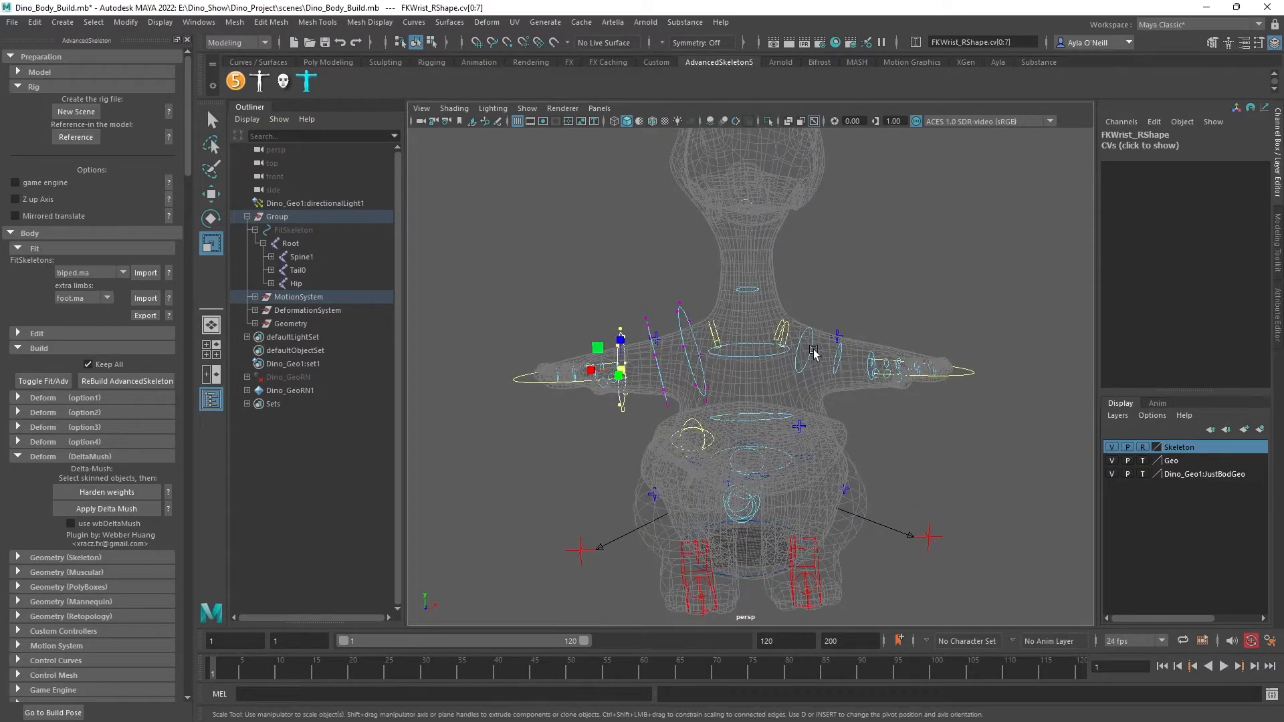
{"action": "right_click", "coordinate": [816, 352]}
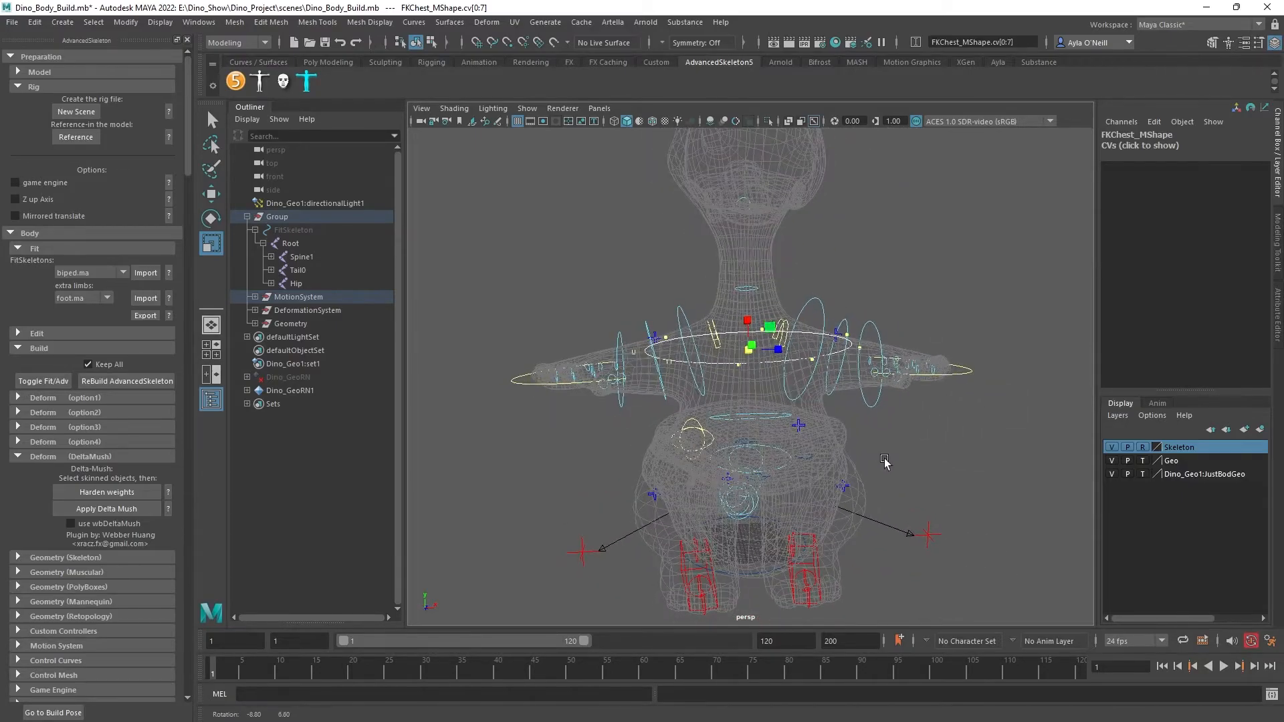
Put FKScapula_R into Control Vertex mode and pick its CVs to raise them.
{"action": "right_click", "coordinate": [725, 331]}
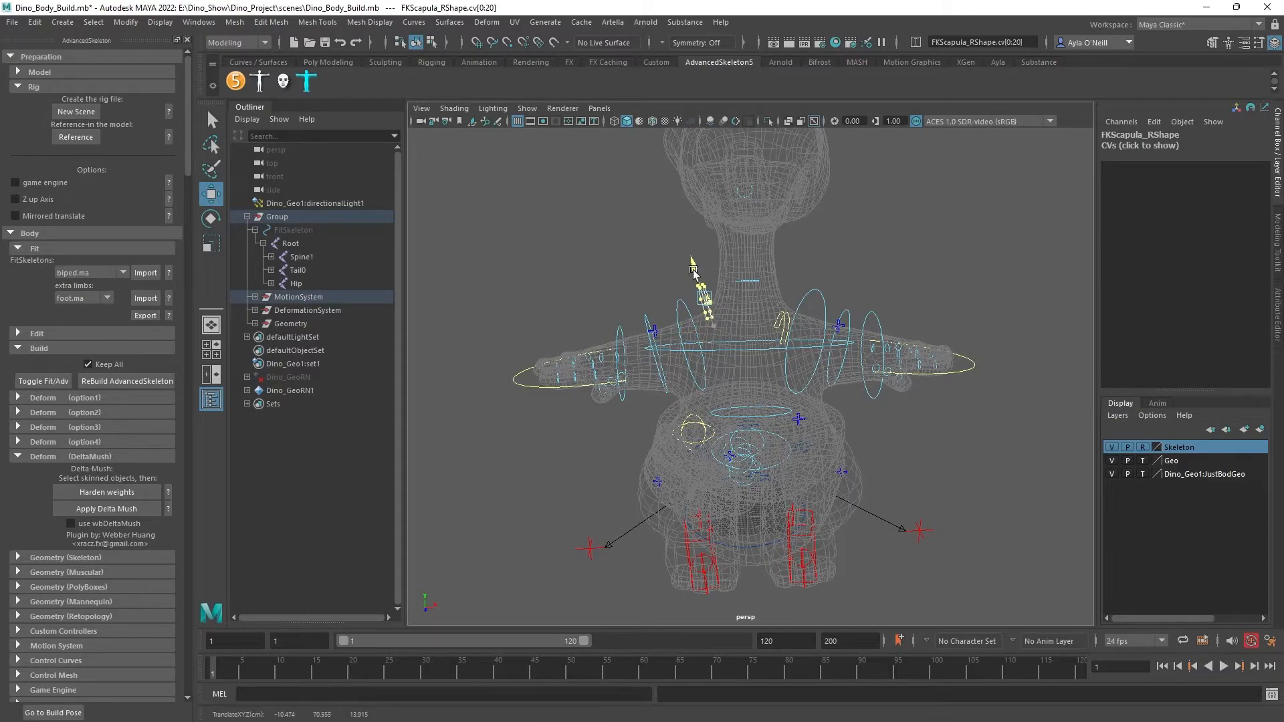
{"action": "left_click", "coordinate": [795, 338]}
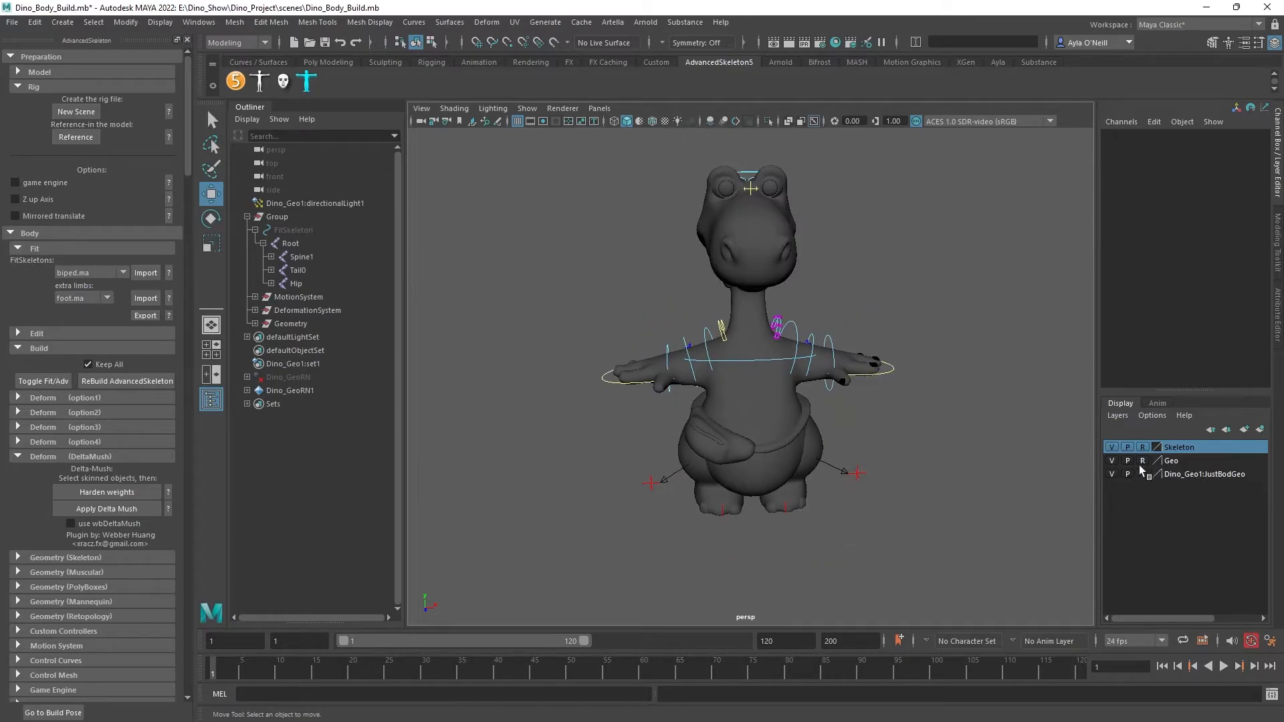
Clear the Geo layer's reference toggle and marquee-select the dino Body mesh.
{"action": "left_click", "coordinate": [1198, 460]}
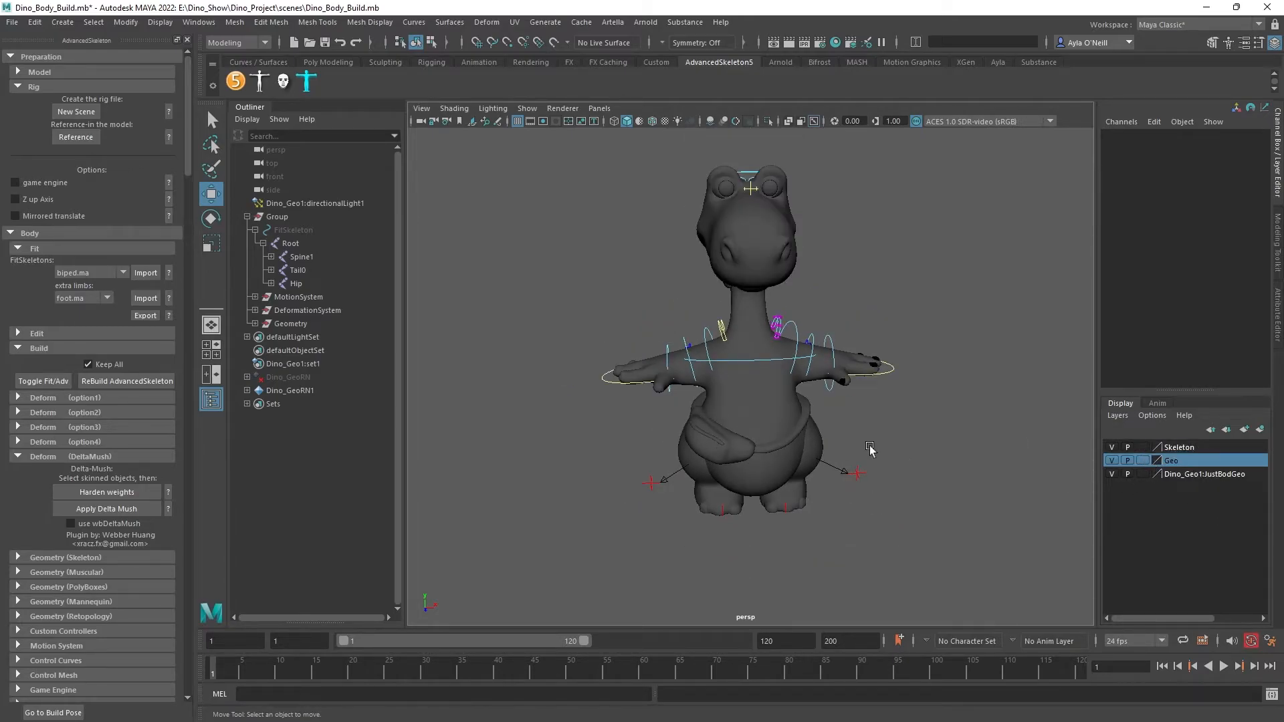
{"action": "left_click_drag", "start_coordinate": [872, 449], "coordinate": [807, 433]}
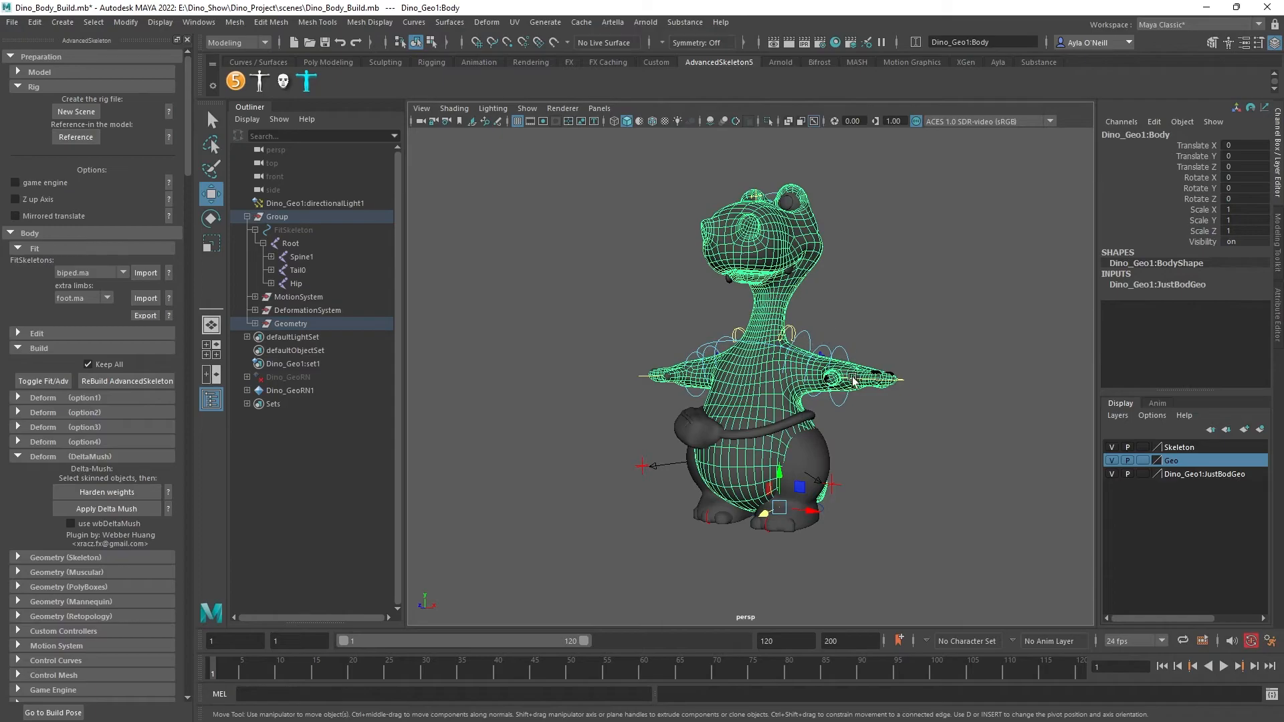
{"action": "mouse_move", "coordinate": [866, 382]}
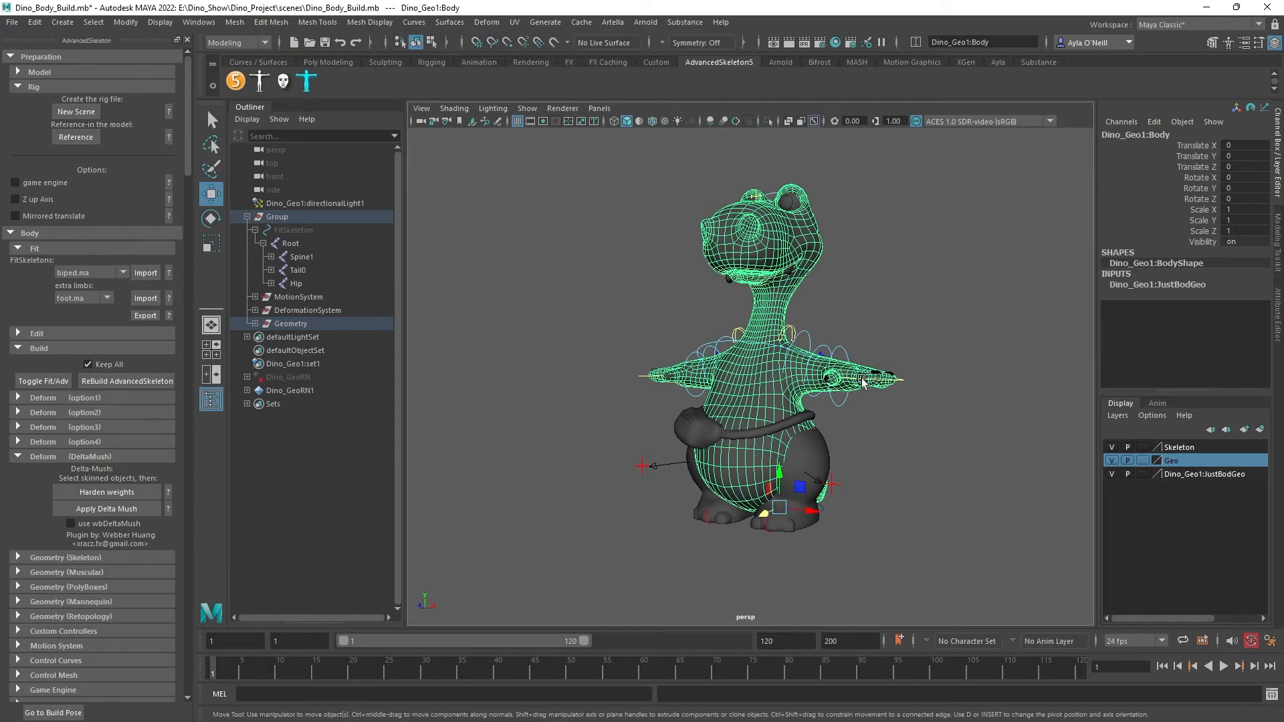
{"action": "mouse_move", "coordinate": [855, 384]}
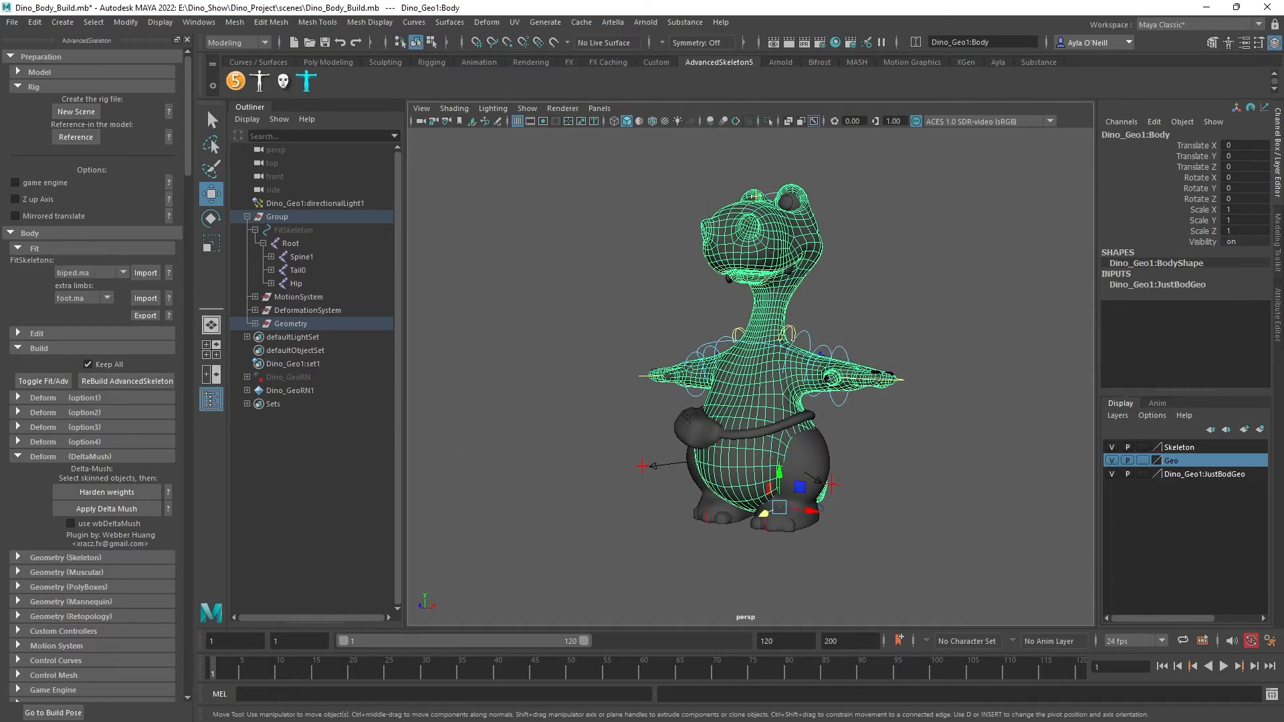